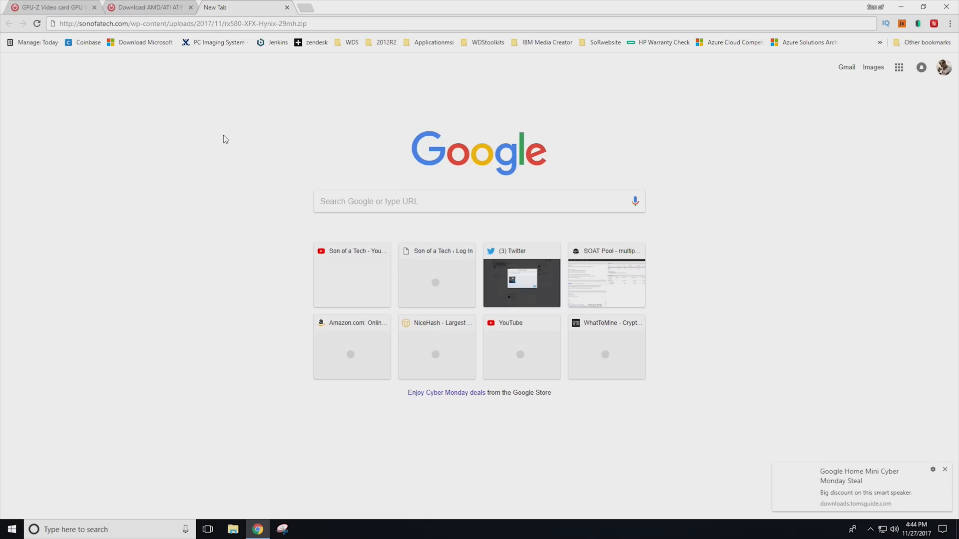
{"action": "mouse_move", "coordinate": [246, 146]}
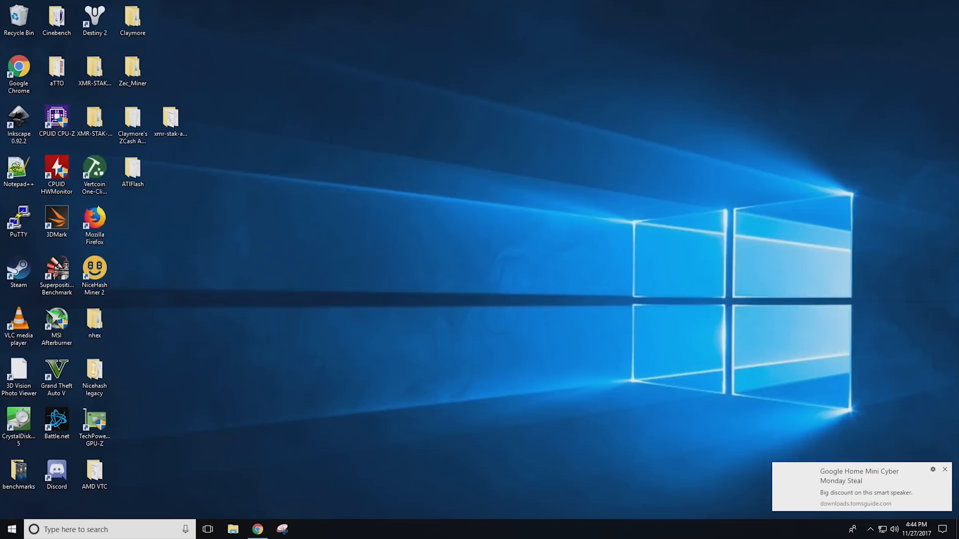
Minimize Chrome and dismiss the Google Home Mini notification toast, leaving only the desktop
{"action": "left_click", "coordinate": [944, 469]}
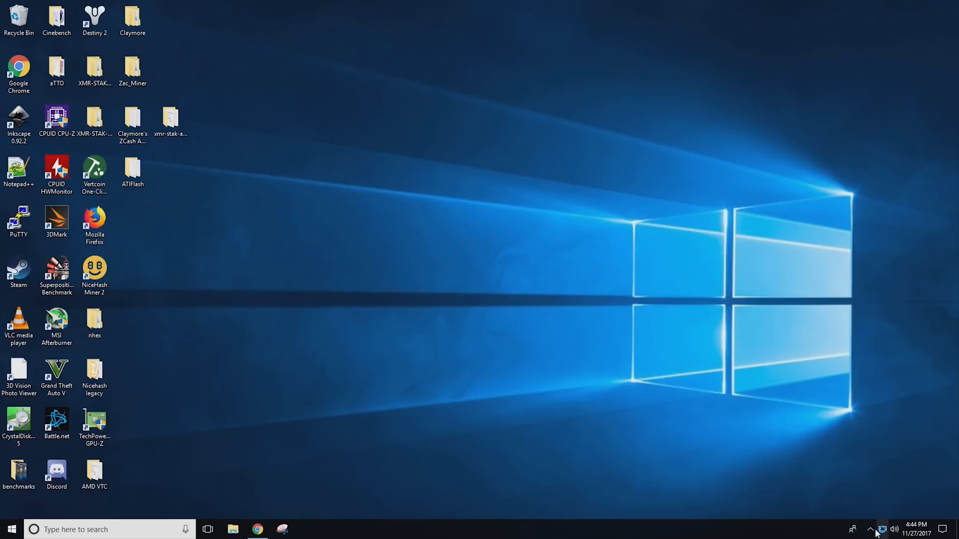
{"action": "left_click", "coordinate": [874, 527]}
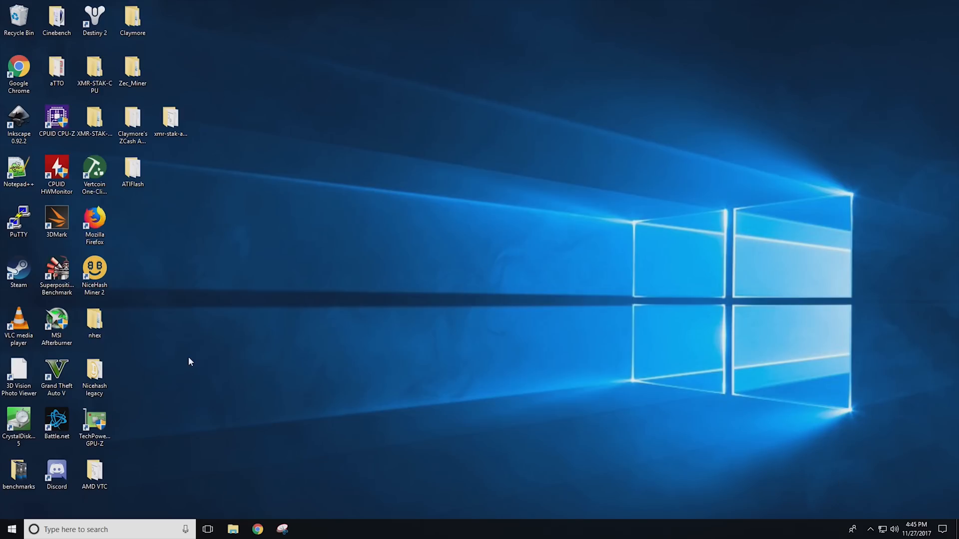
{"action": "mouse_move", "coordinate": [253, 310]}
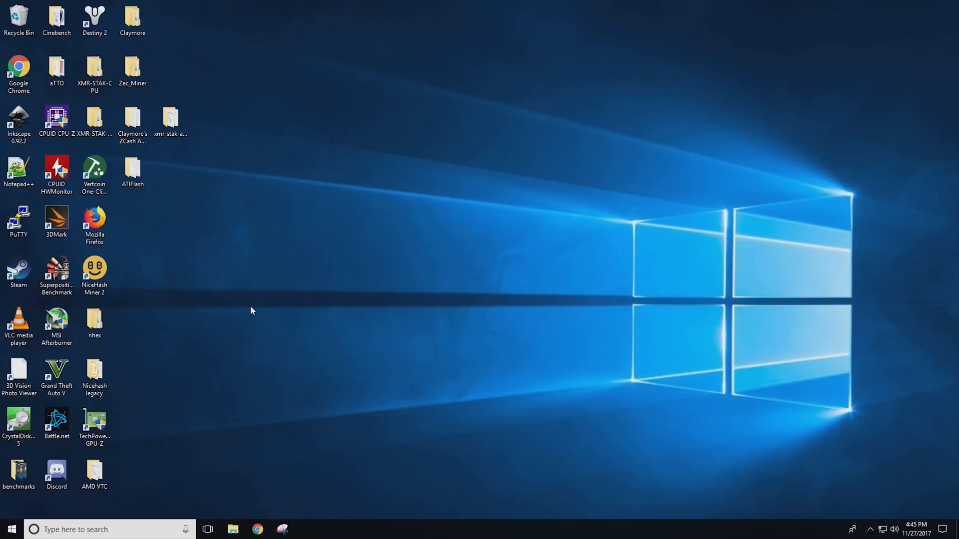
{"action": "mouse_move", "coordinate": [244, 345]}
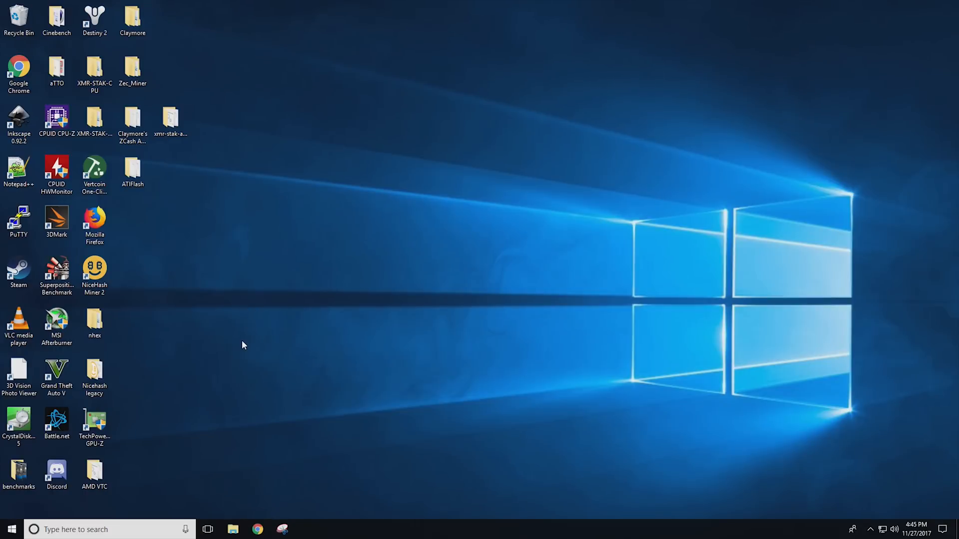
Run pirl.bat from Claymore's Dual Ethereum folder, note ~26.45 MH/s, then stop the miner with Ctrl+C
{"action": "double_click", "coordinate": [133, 15]}
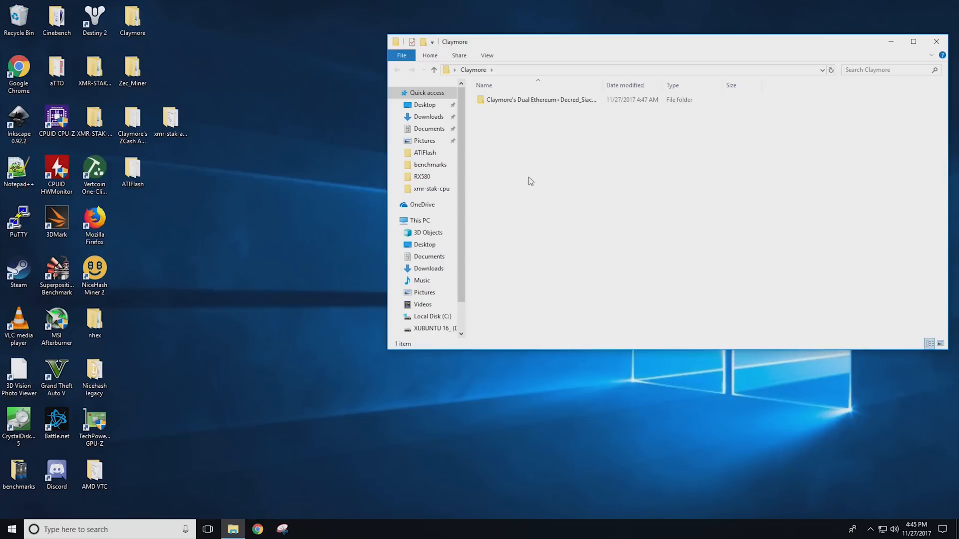
{"action": "double_click", "coordinate": [540, 98]}
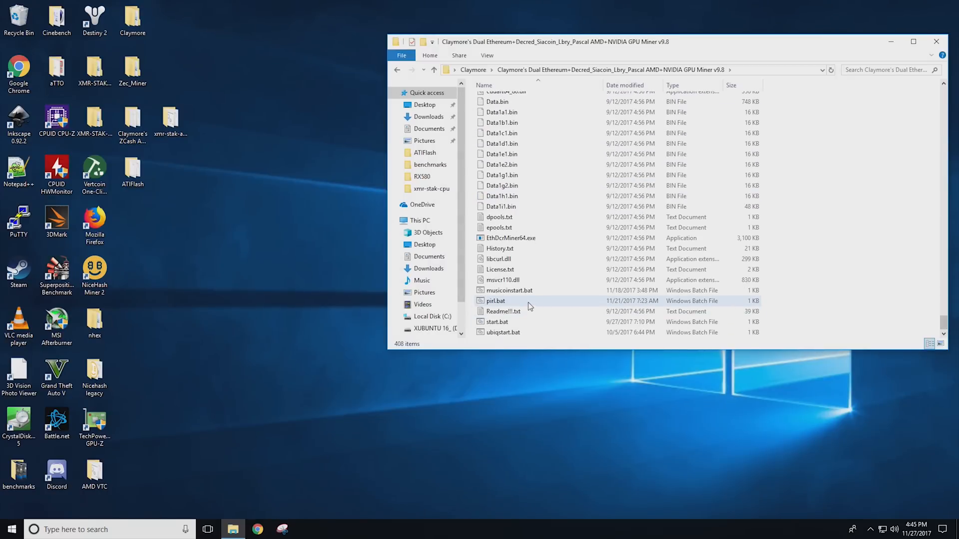
{"action": "double_click", "coordinate": [495, 301]}
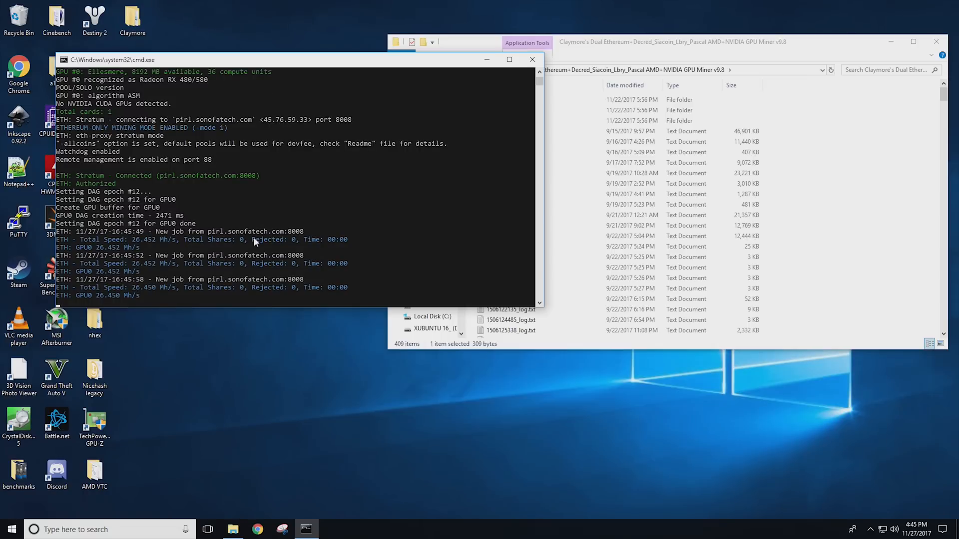
{"action": "mouse_move", "coordinate": [235, 242]}
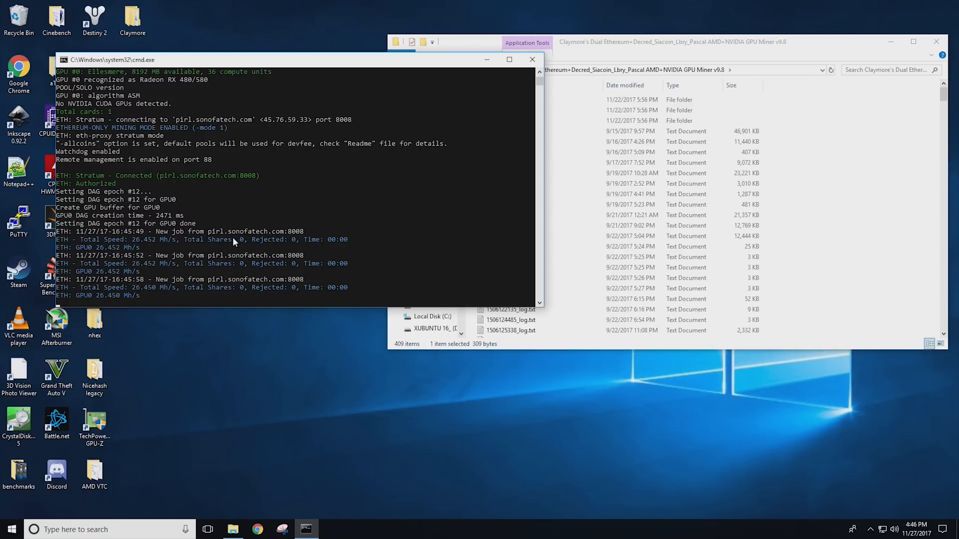
{"action": "key", "text": "ctrl+c"}
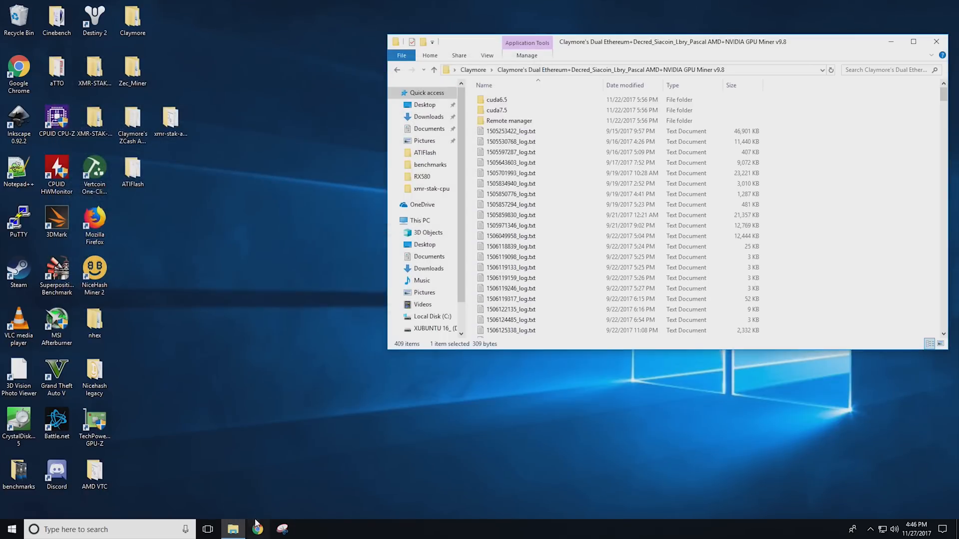
Download GPU-Z Standard Version from techpowerup.com via the US-2 server and run the downloaded exe
{"action": "left_click", "coordinate": [257, 529]}
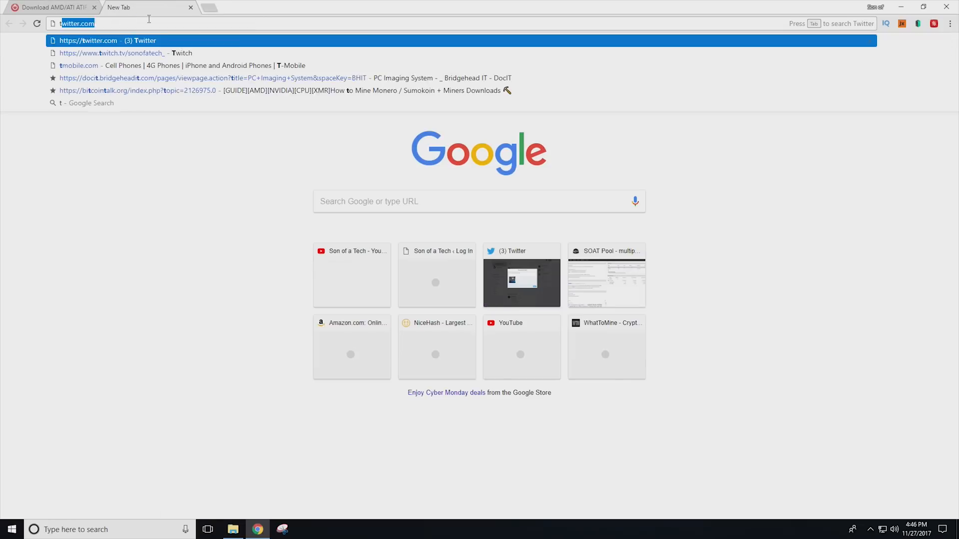
{"action": "type", "text": "techpowerup.com/gpuz/"}
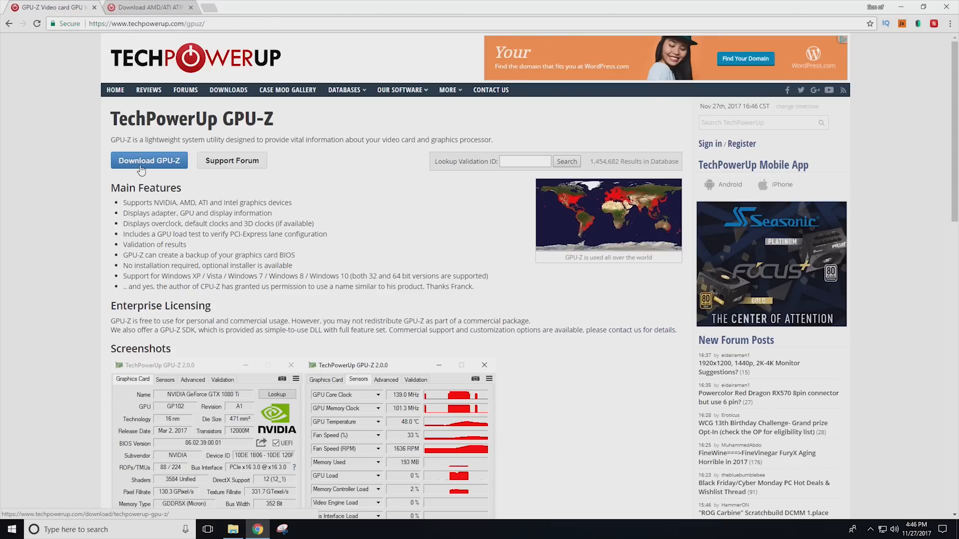
{"action": "left_click", "coordinate": [149, 160]}
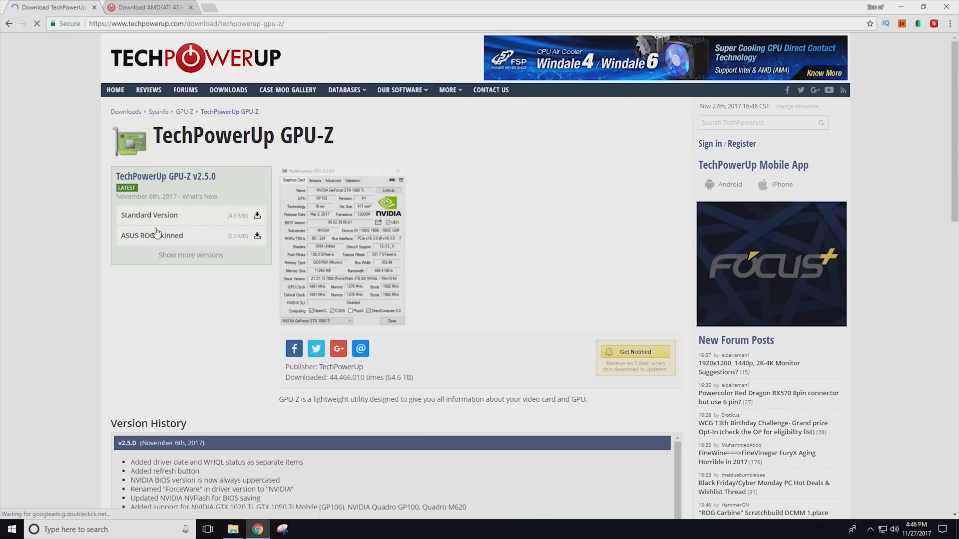
{"action": "left_click", "coordinate": [149, 216]}
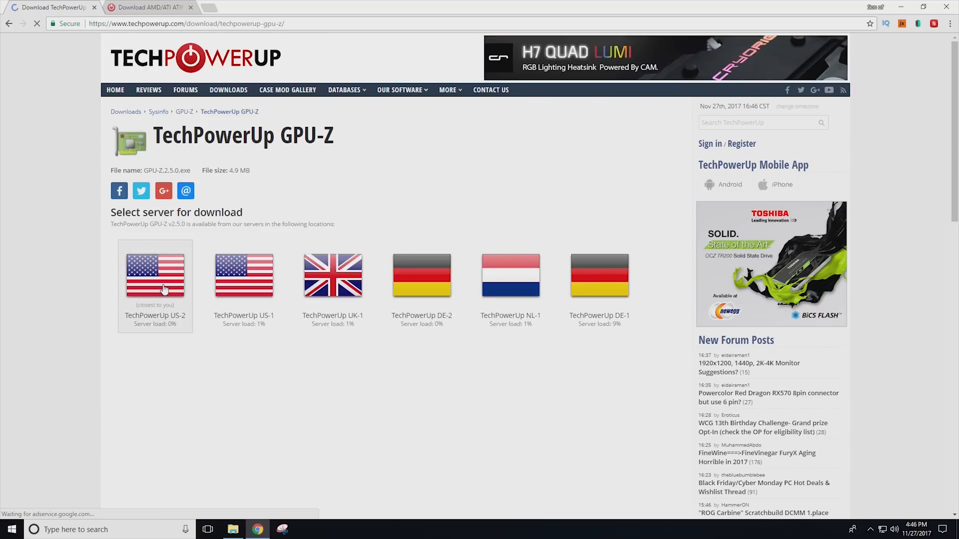
{"action": "left_click", "coordinate": [155, 276]}
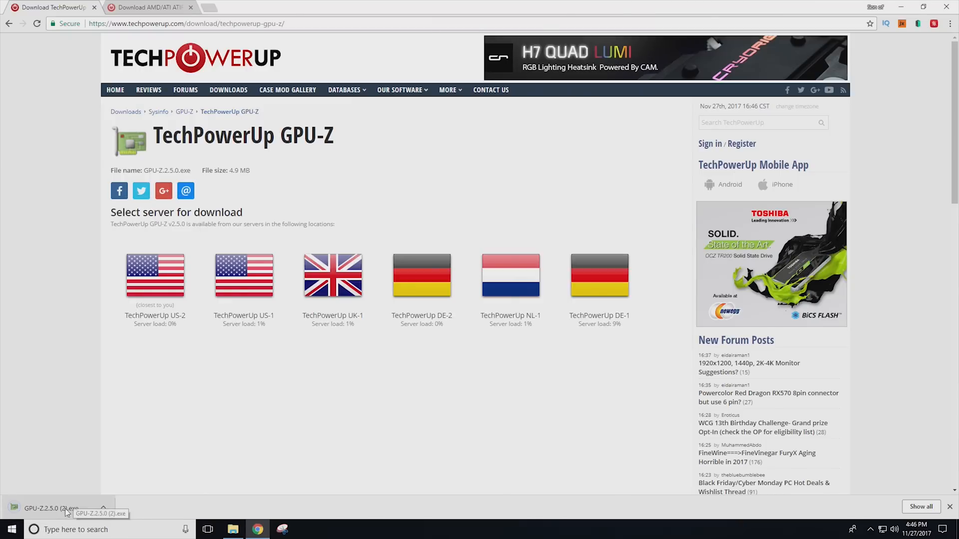
{"action": "left_click", "coordinate": [35, 529]}
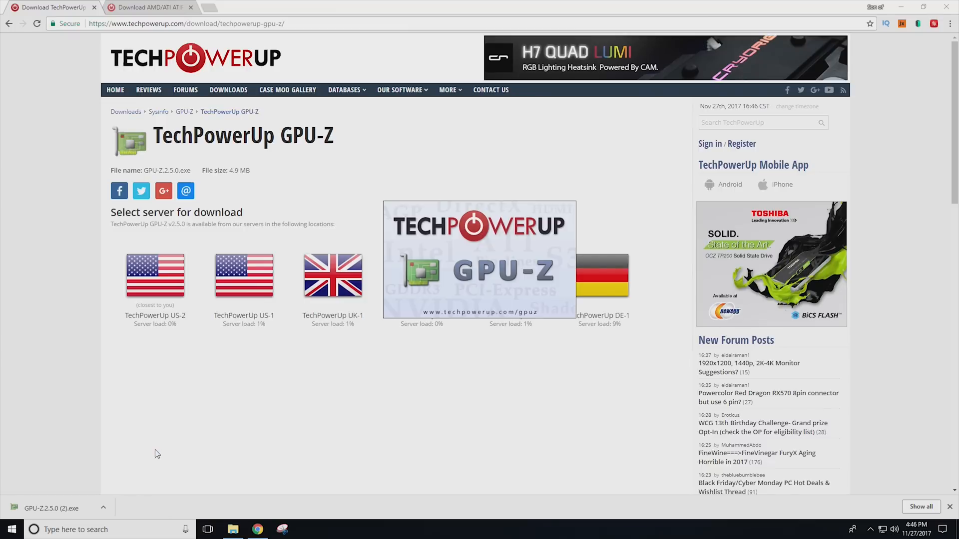
{"action": "left_click", "coordinate": [52, 508]}
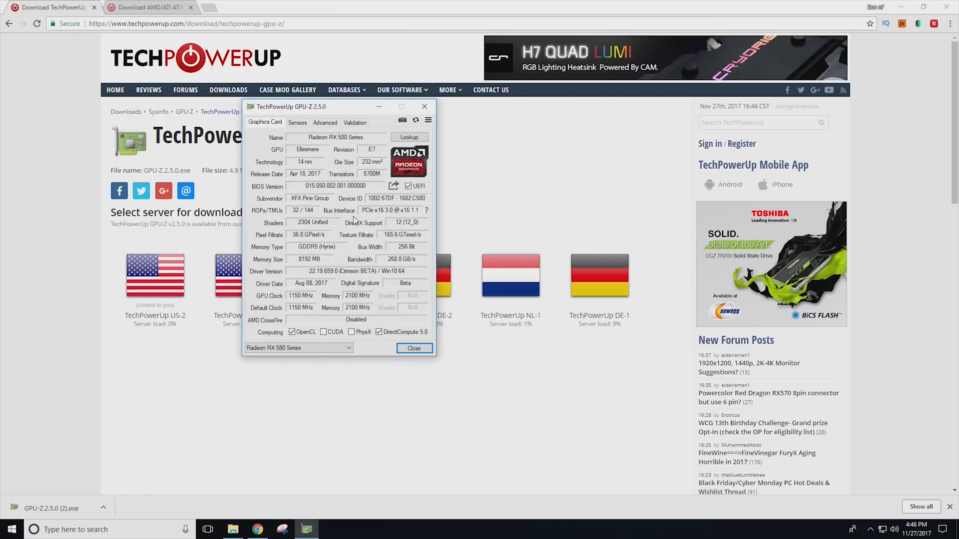
{"action": "mouse_move", "coordinate": [325, 256]}
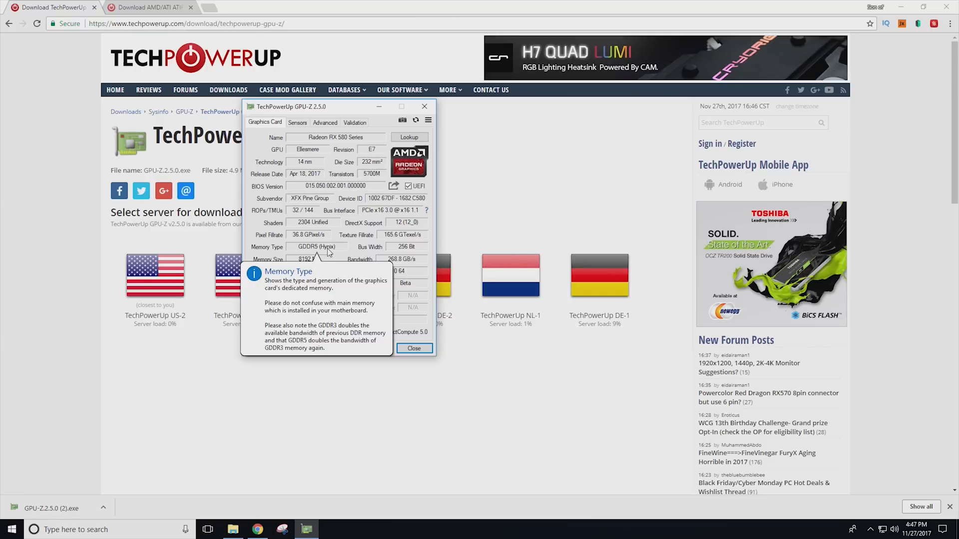
{"action": "left_click", "coordinate": [413, 347]}
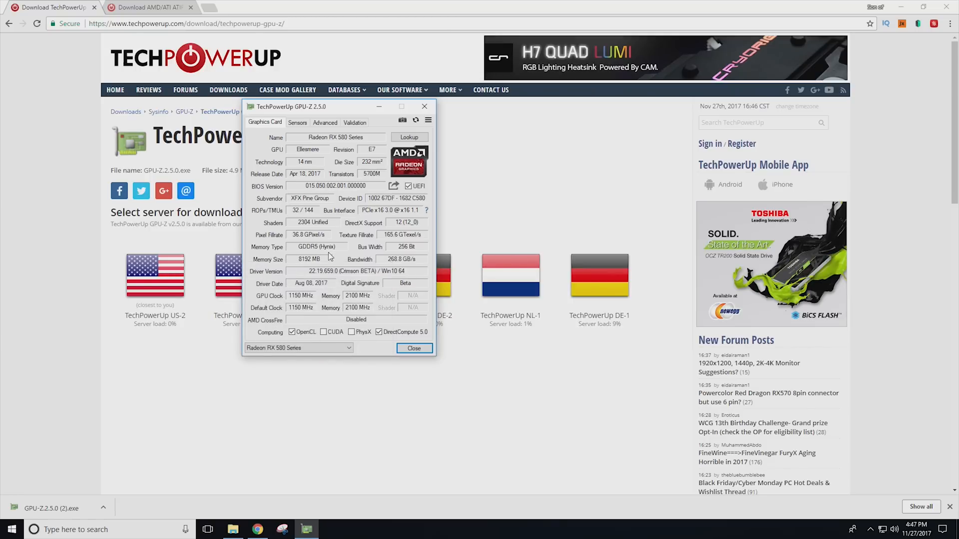
{"action": "mouse_move", "coordinate": [300, 251]}
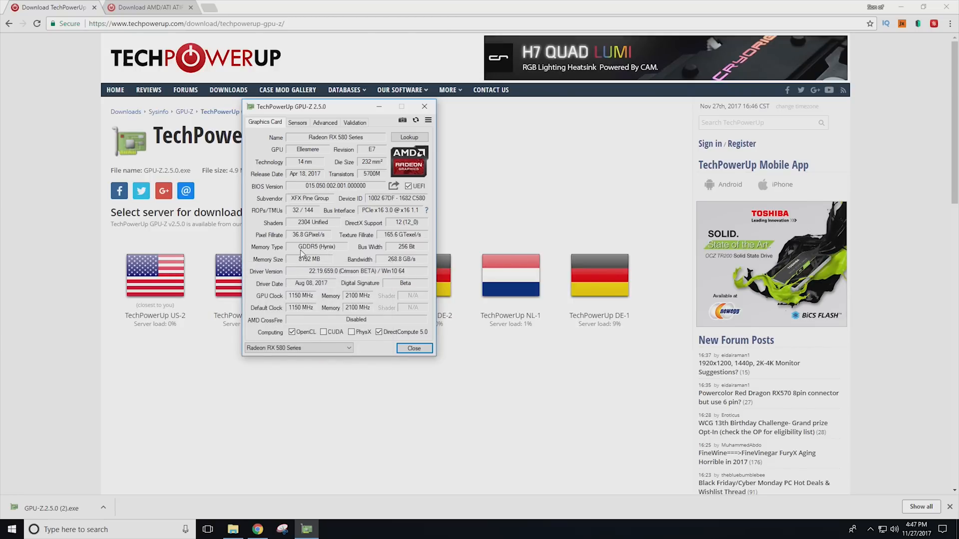
{"action": "mouse_move", "coordinate": [324, 248]}
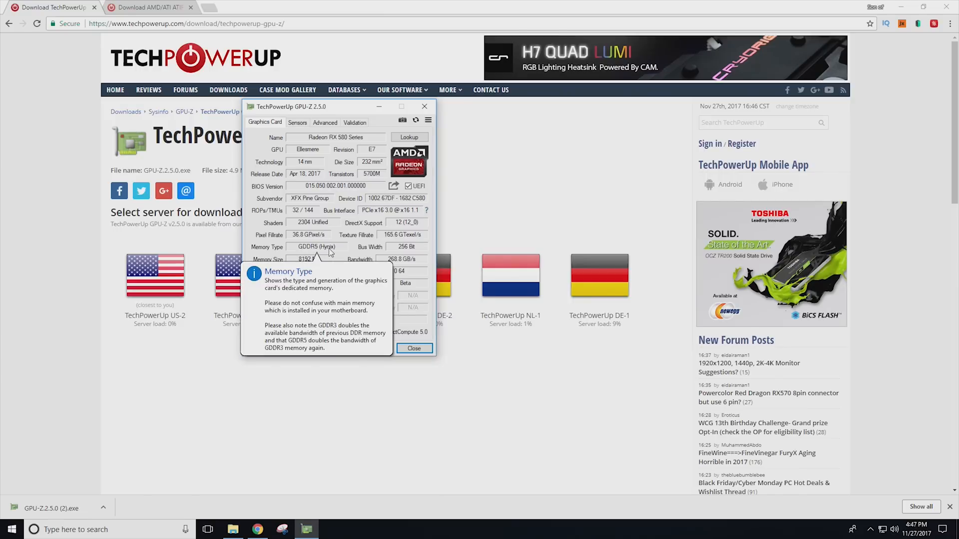
{"action": "left_click", "coordinate": [414, 347]}
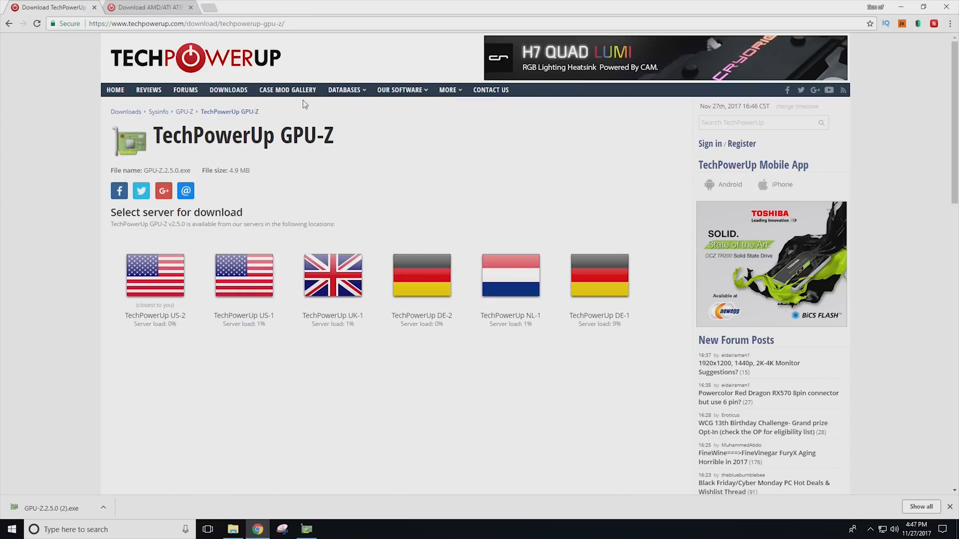
Reach the ATIFlash 2.77 download server list on TechPowerUp, then bring up a File Explorer window
{"action": "left_click", "coordinate": [150, 8]}
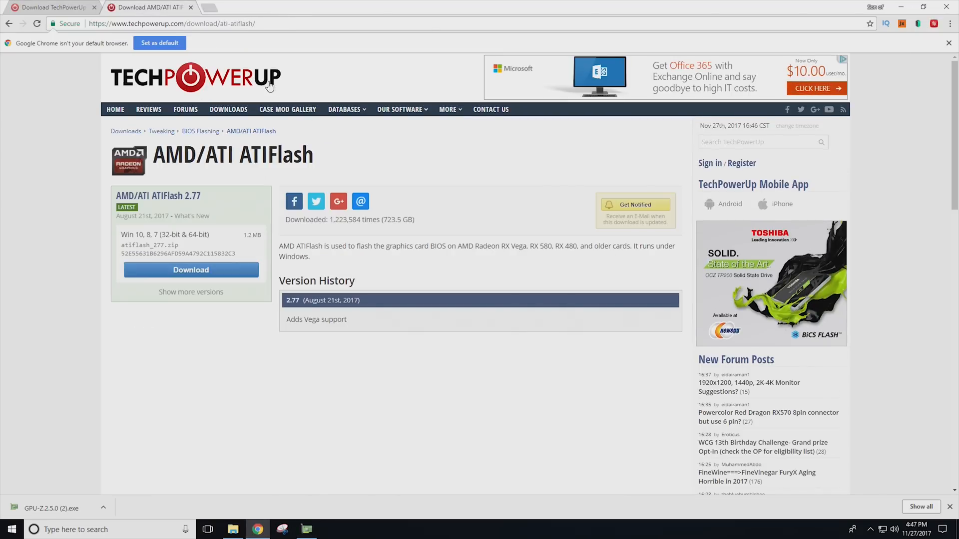
{"action": "left_click", "coordinate": [174, 24]}
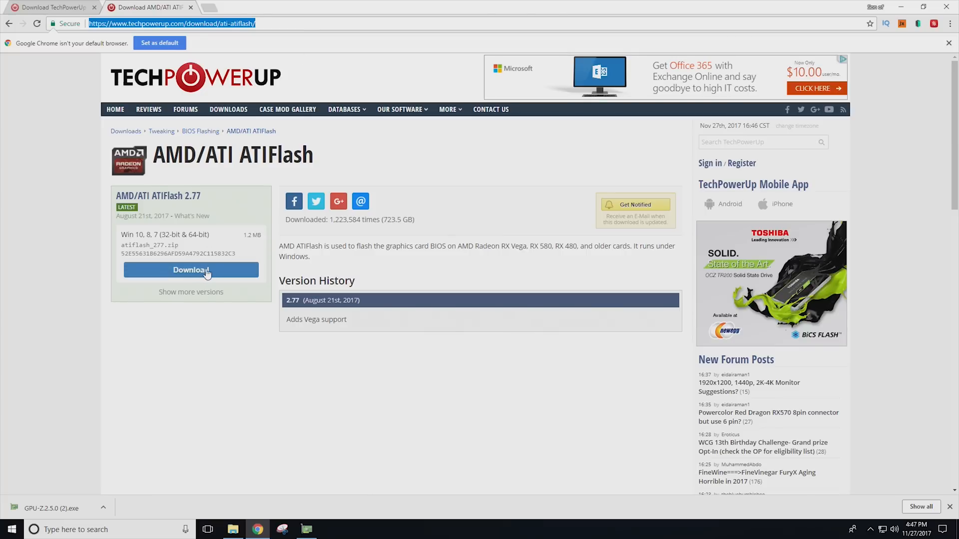
{"action": "left_click", "coordinate": [190, 270]}
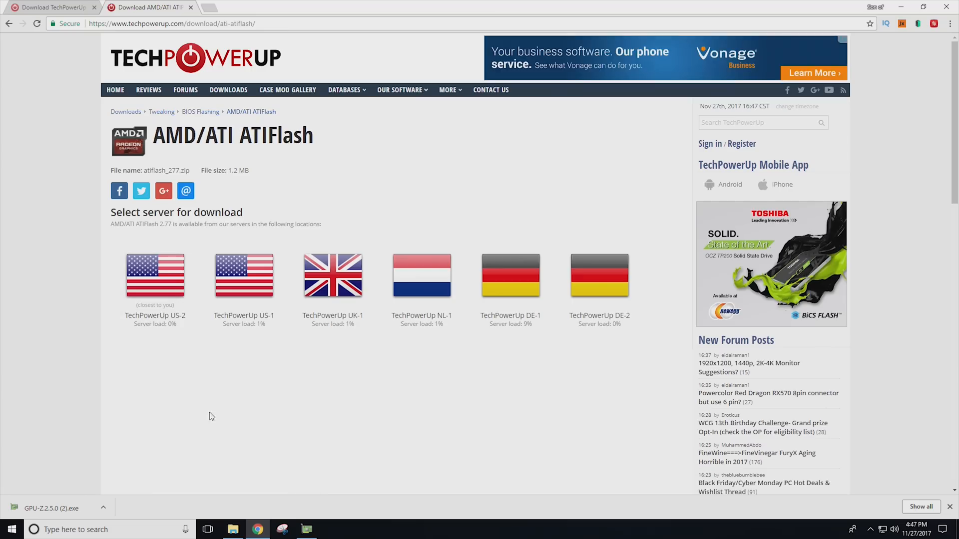
{"action": "left_click", "coordinate": [234, 529]}
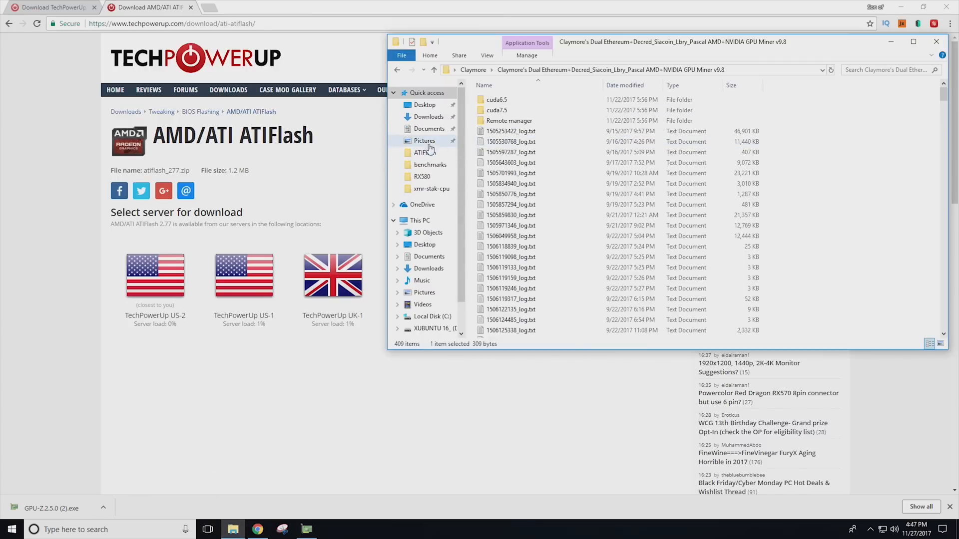
Extract atiflash_277.zip with 7-Zip Extract Here inside the Desktop ATIFlash folder, then return to the browser
{"action": "left_click", "coordinate": [423, 105]}
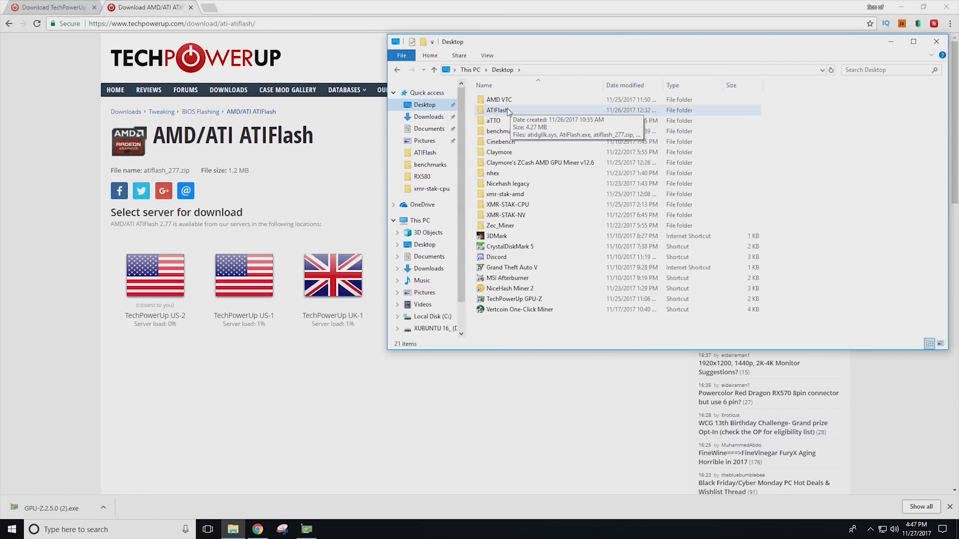
{"action": "double_click", "coordinate": [496, 110]}
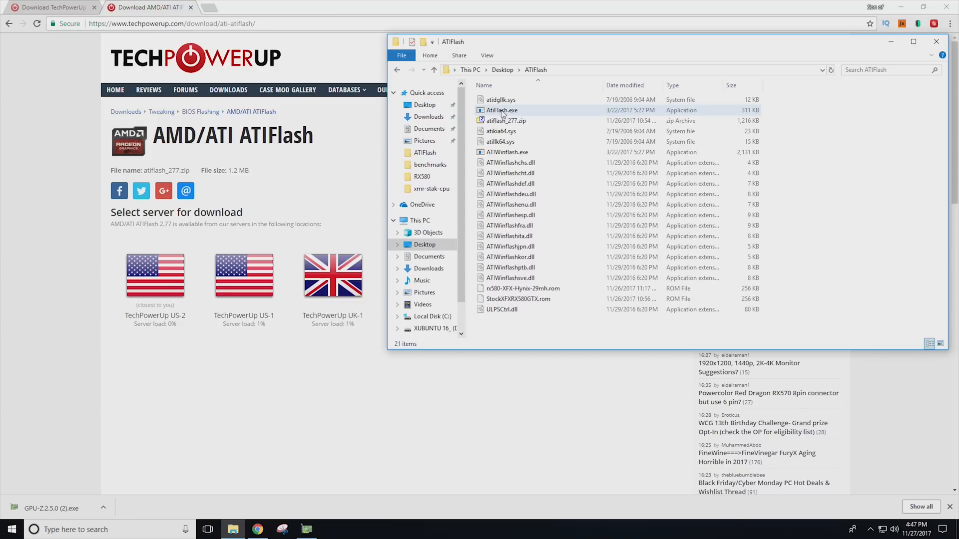
{"action": "left_click", "coordinate": [506, 121]}
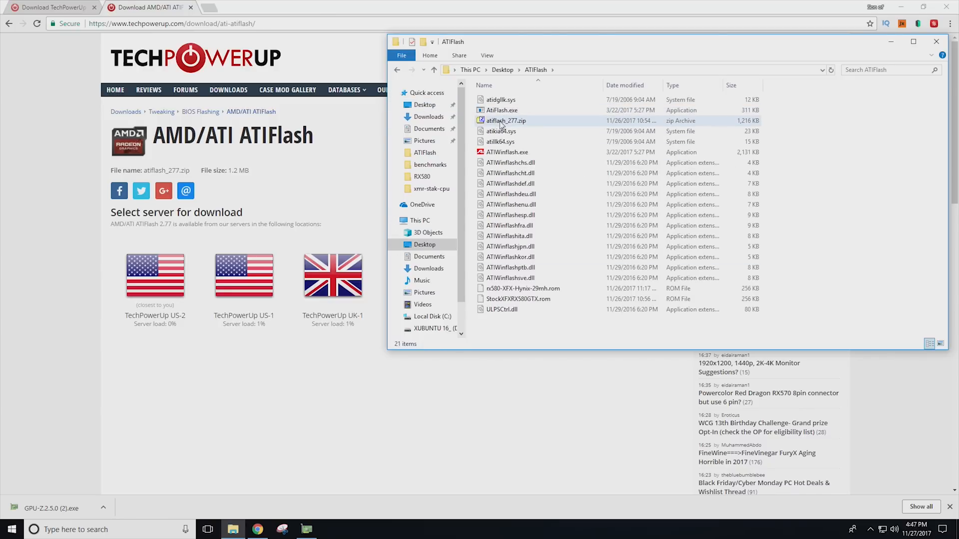
{"action": "right_click", "coordinate": [505, 121]}
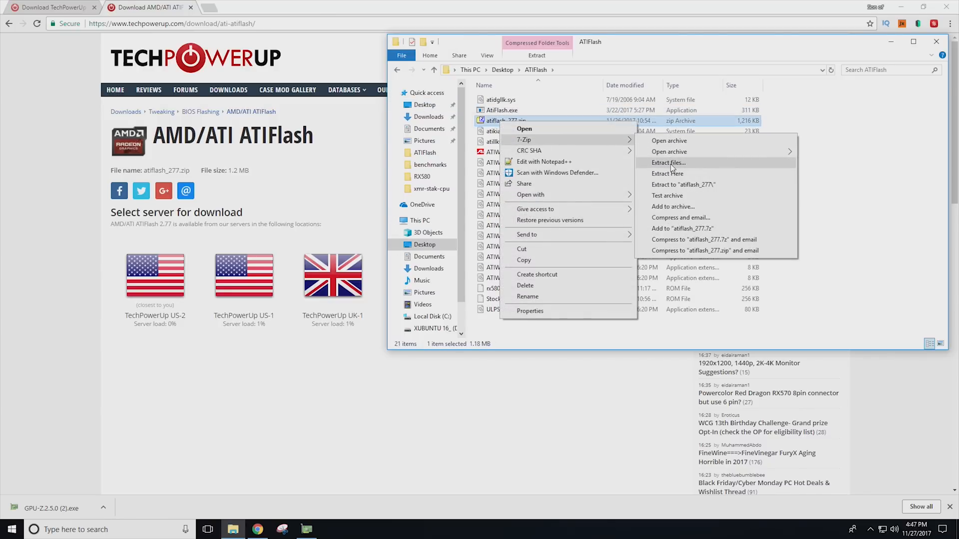
{"action": "left_click", "coordinate": [668, 162]}
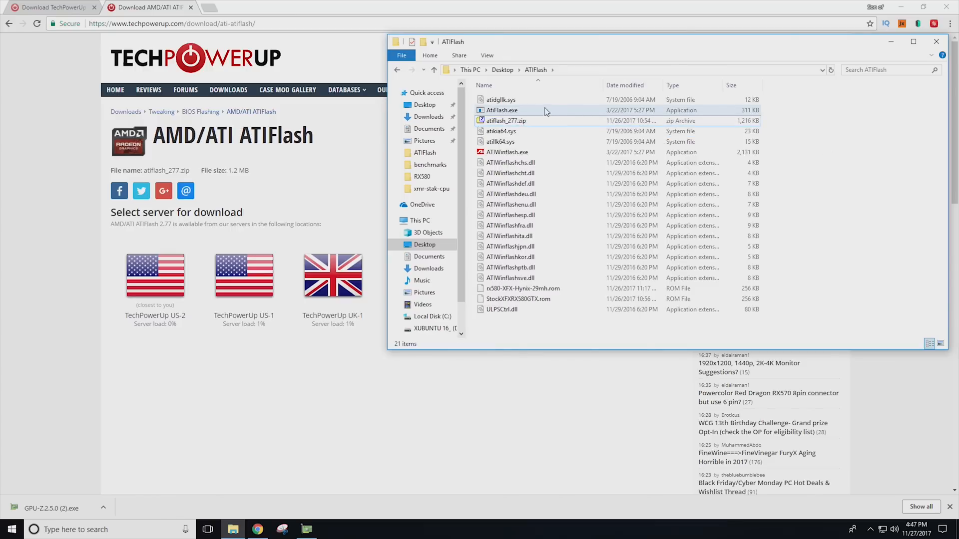
{"action": "left_click", "coordinate": [506, 120]}
{"action": "type", "text": "sonofatech.com/wp-content/uploads/2017/11/rx580-XFX-Hynix-29mh.zip"}
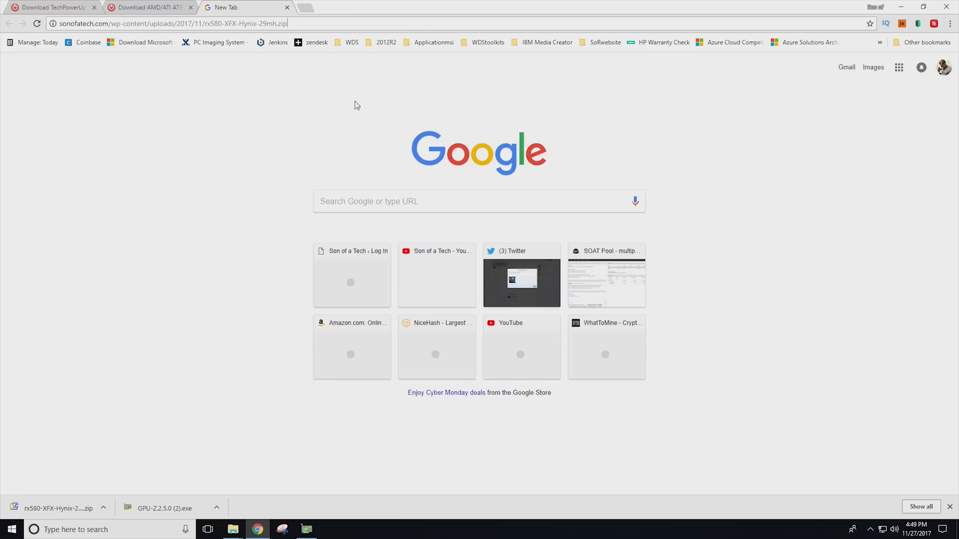
{"action": "mouse_move", "coordinate": [322, 114]}
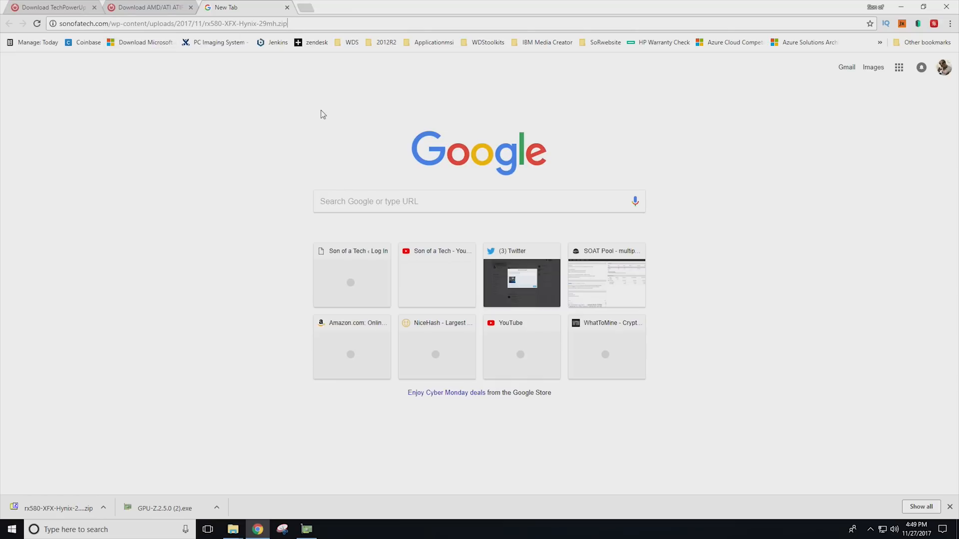
{"action": "mouse_move", "coordinate": [327, 120]}
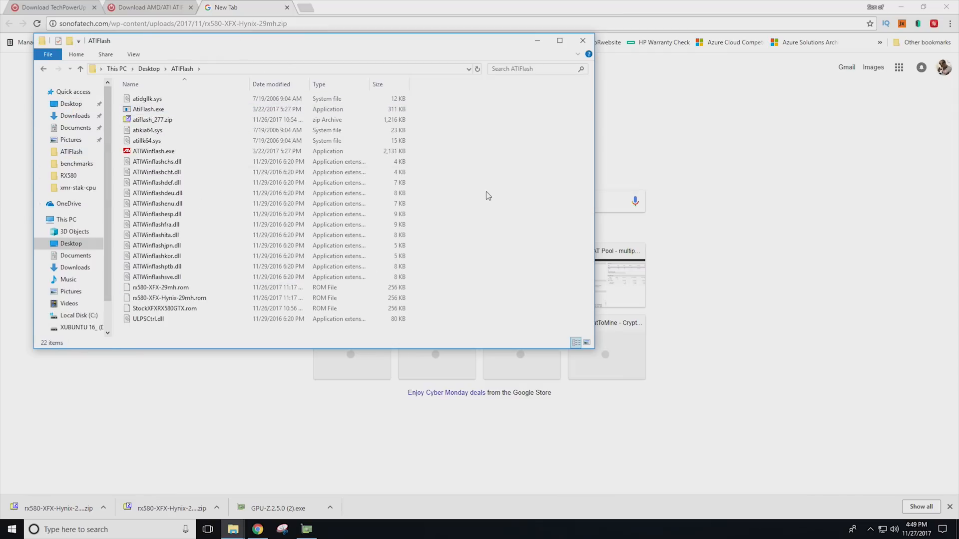
Extract rx580-XFX-Hynix-29mh.zip in place with 7-Zip and select the resulting rx580-XFX-Hynix-29mh.rom file
{"action": "right_click", "coordinate": [162, 330]}
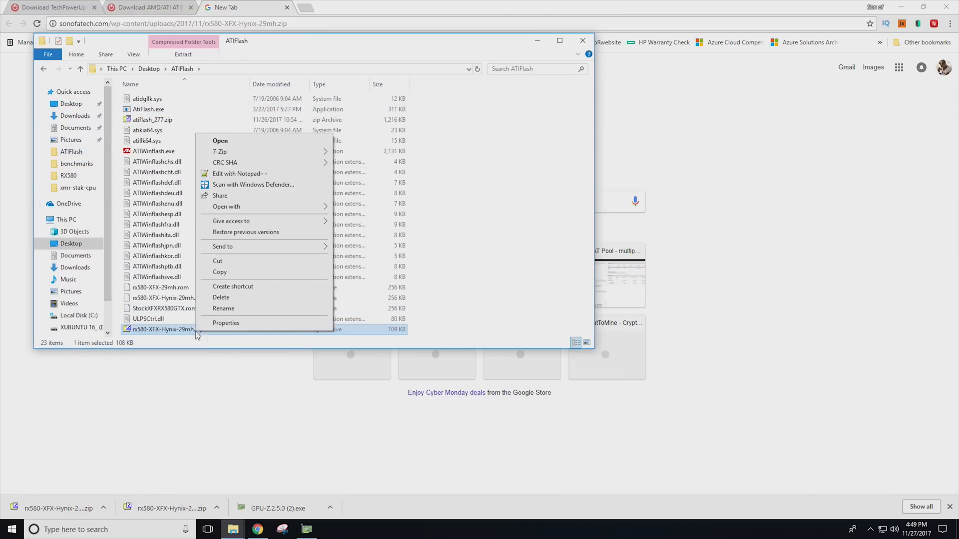
{"action": "mouse_move", "coordinate": [220, 151]}
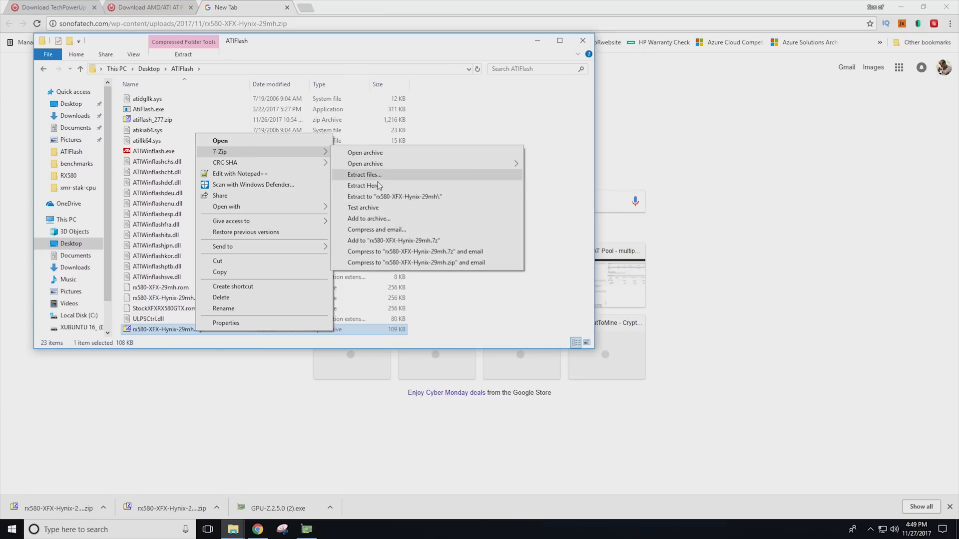
{"action": "left_click", "coordinate": [364, 186]}
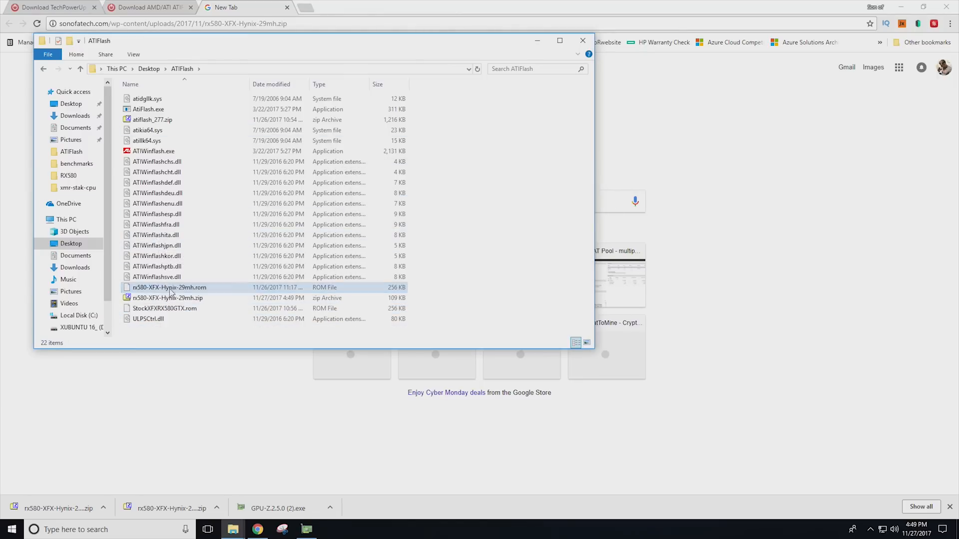
{"action": "left_click", "coordinate": [169, 288]}
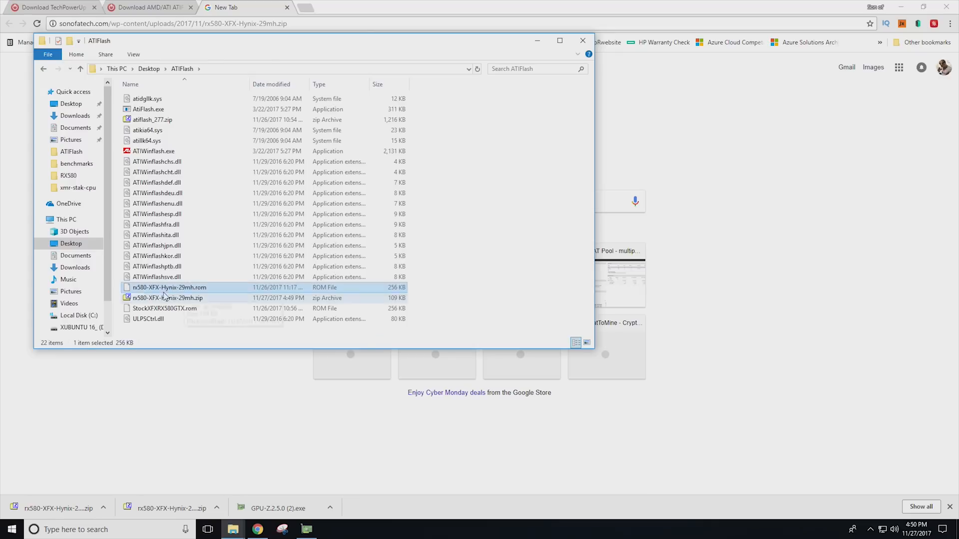
{"action": "mouse_move", "coordinate": [155, 295]}
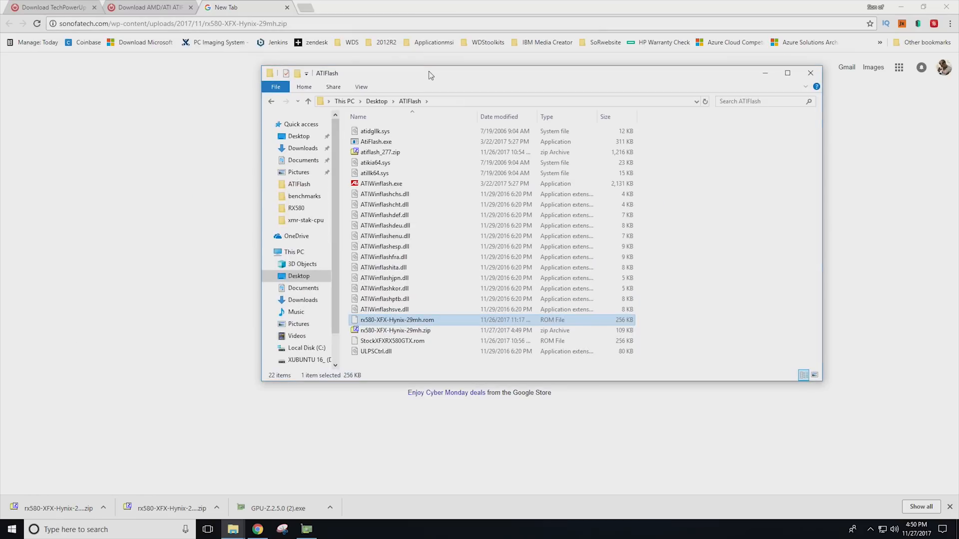
{"action": "mouse_move", "coordinate": [402, 82]}
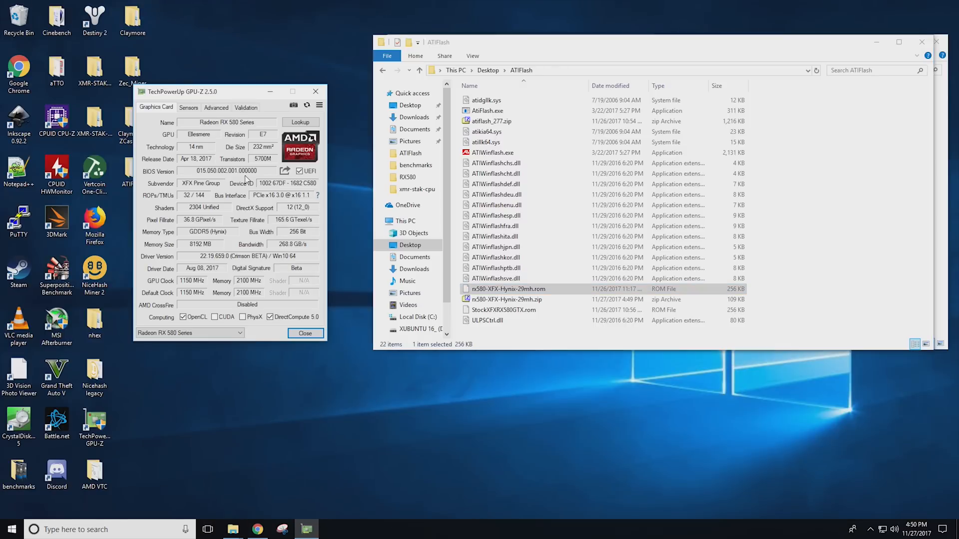
{"action": "mouse_move", "coordinate": [297, 196]}
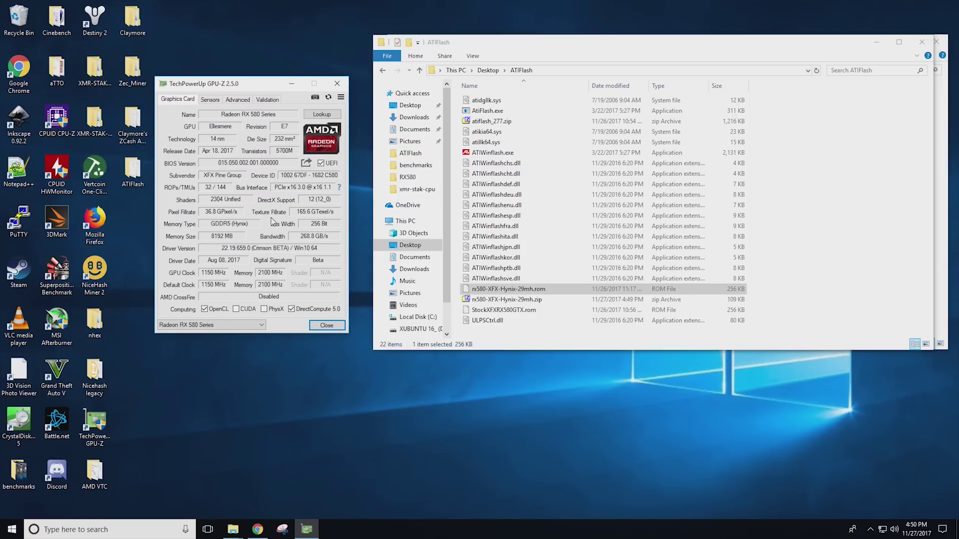
{"action": "mouse_move", "coordinate": [305, 162]}
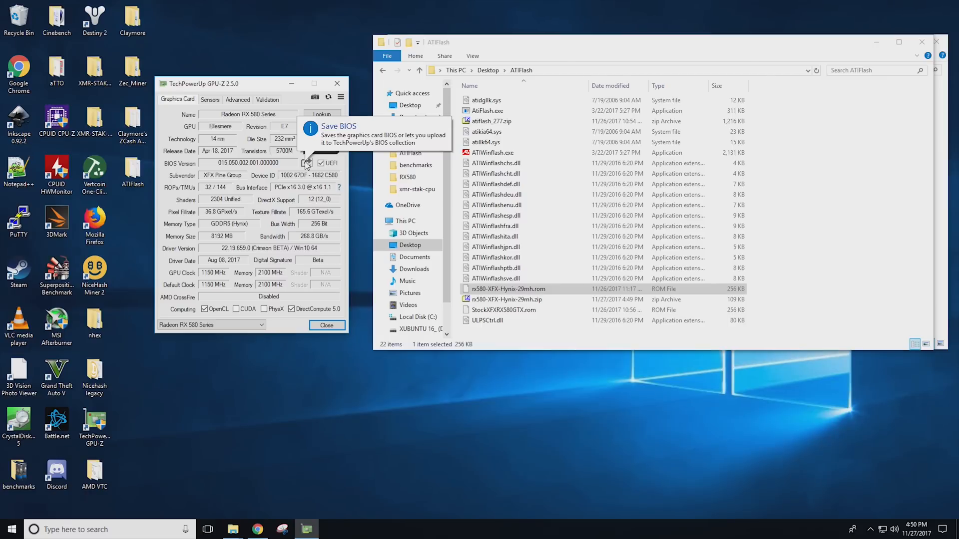
Start saving the card's current BIOS to a file from GPU-Z's BIOS Version share menu
{"action": "left_click", "coordinate": [306, 163]}
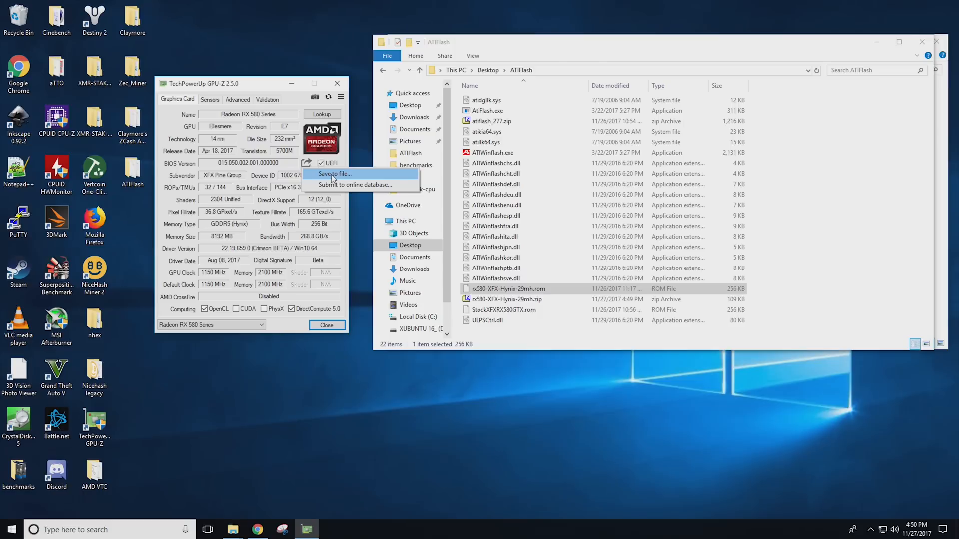
{"action": "left_click", "coordinate": [334, 173]}
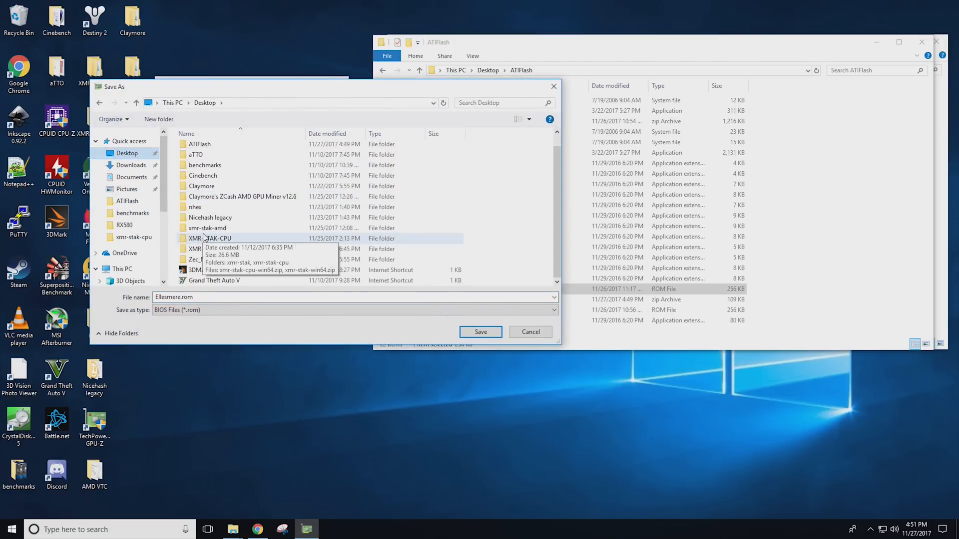
Point the save dialog at the ATIFlash folder and pick the existing StockXFXRX580GTX.rom name
{"action": "double_click", "coordinate": [201, 144]}
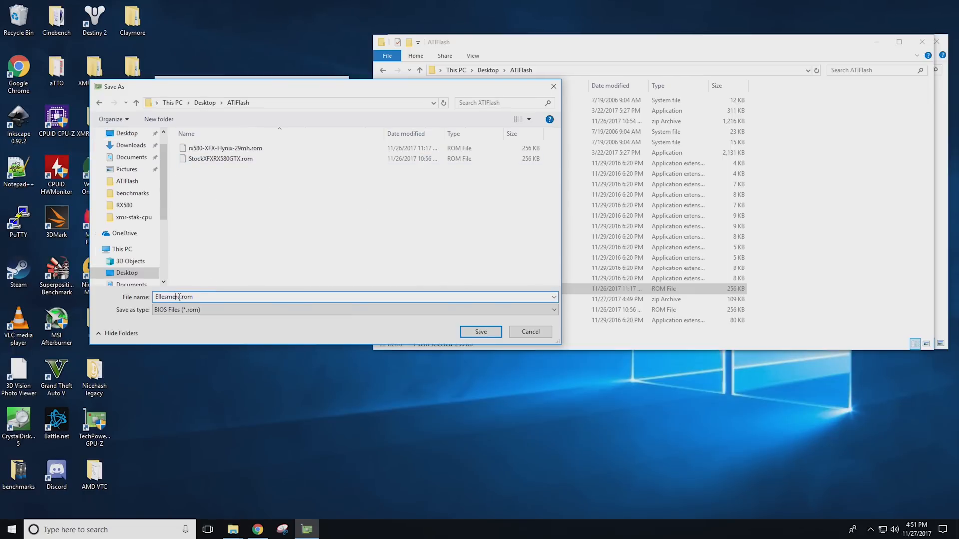
{"action": "double_click", "coordinate": [167, 297]}
{"action": "type", "text": "stock"}
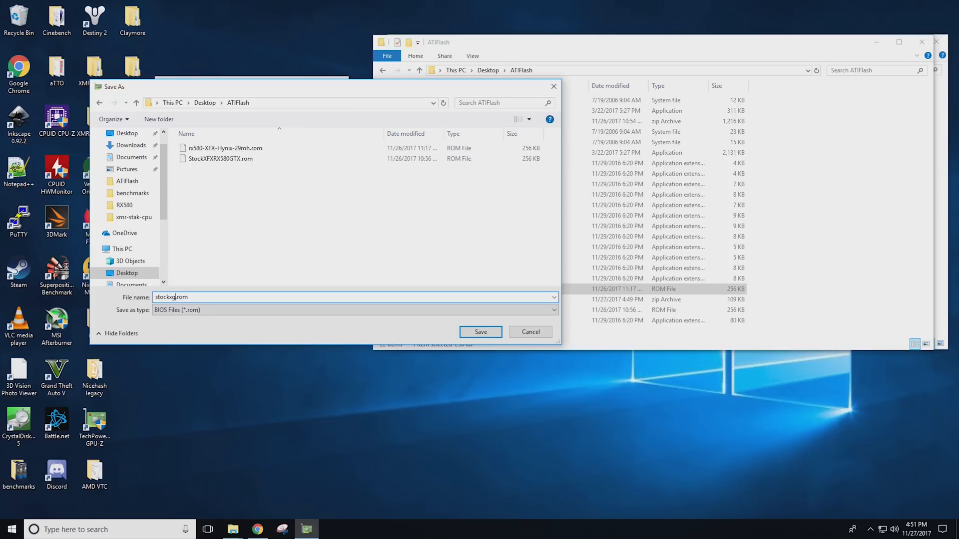
{"action": "type", "text": "xrx5802"}
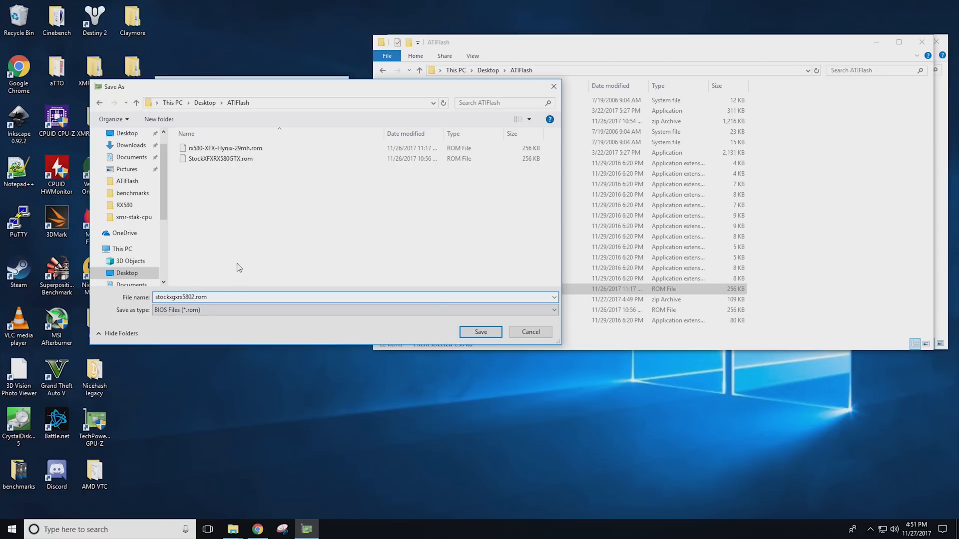
{"action": "mouse_move", "coordinate": [232, 160]}
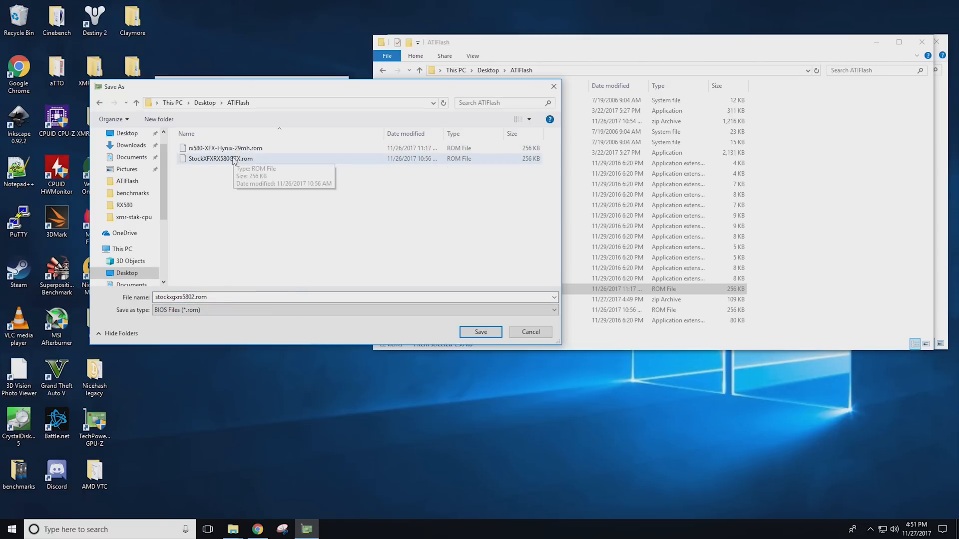
{"action": "left_click", "coordinate": [220, 158]}
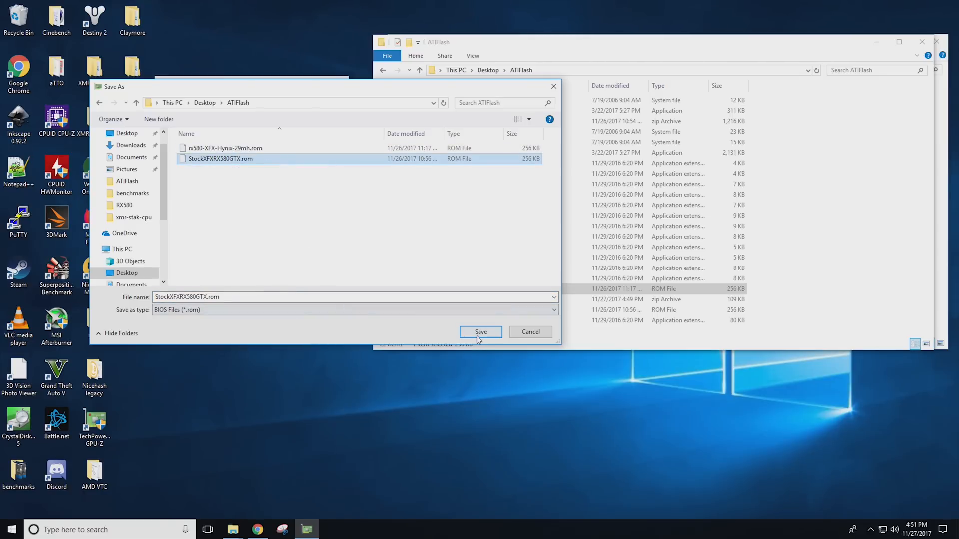
Decline overwriting and save the stock BIOS backup as StockXFXRX580GTX2.rom, confirming the saved-bytes message
{"action": "left_click", "coordinate": [481, 332]}
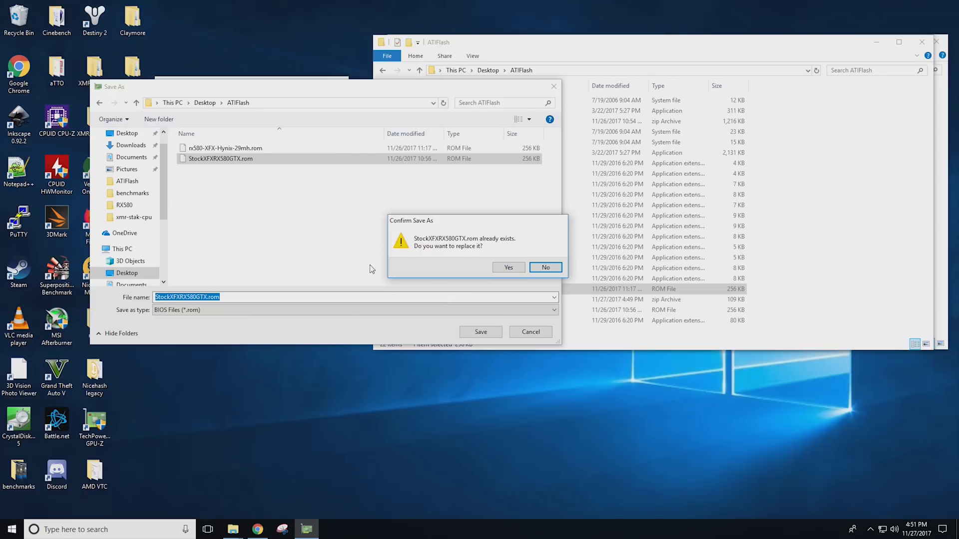
{"action": "left_click", "coordinate": [545, 268]}
{"action": "type", "text": "2"}
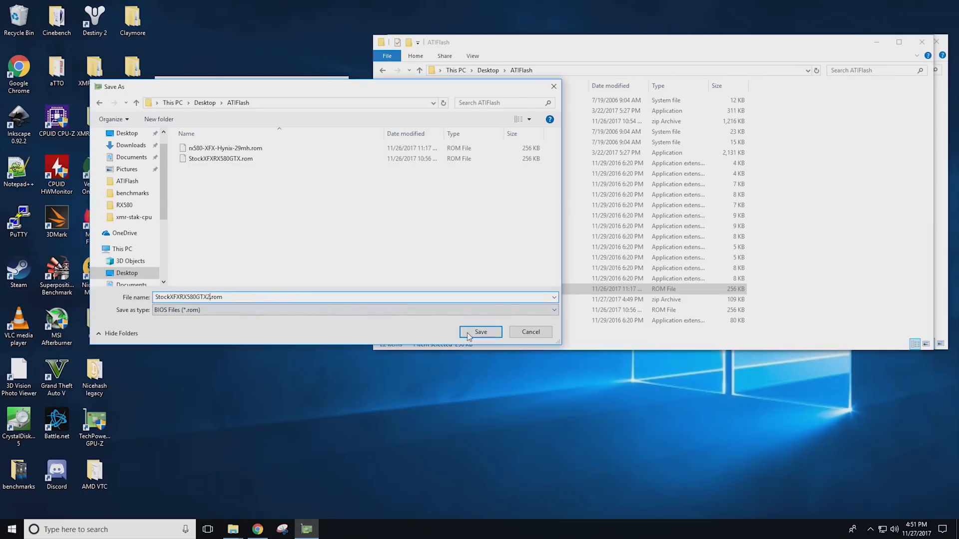
{"action": "left_click", "coordinate": [481, 332]}
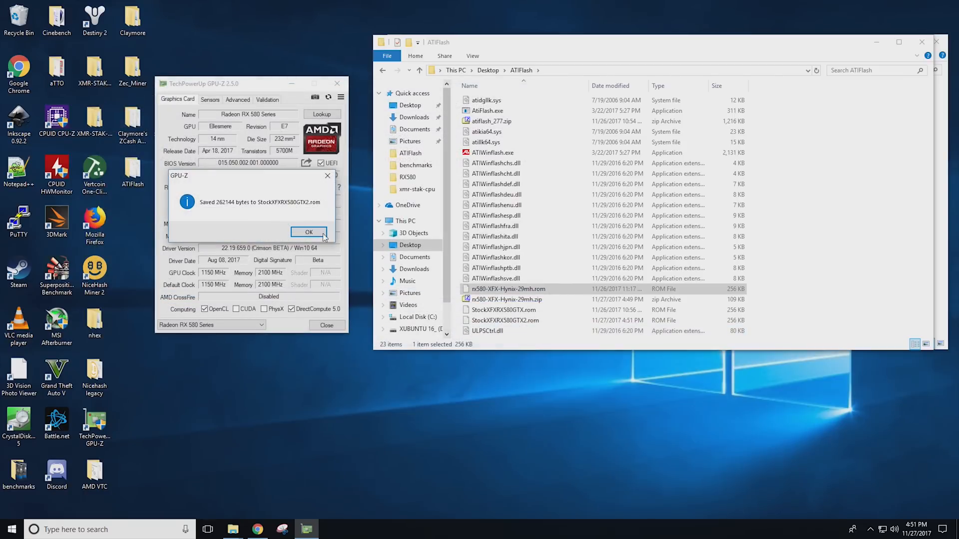
{"action": "left_click", "coordinate": [308, 232]}
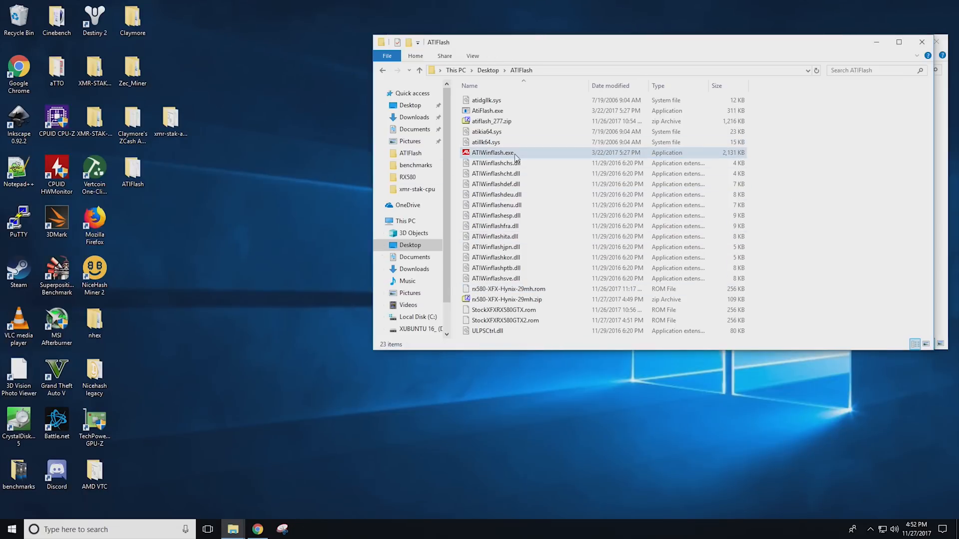
Launch Command Prompt as administrator from the Start search for cmd
{"action": "left_click", "coordinate": [493, 151]}
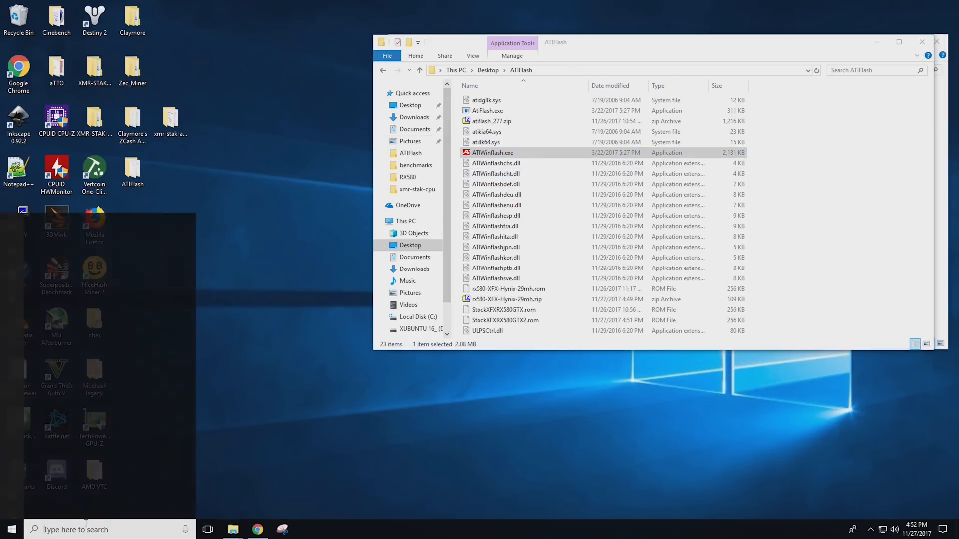
{"action": "type", "text": "cmd"}
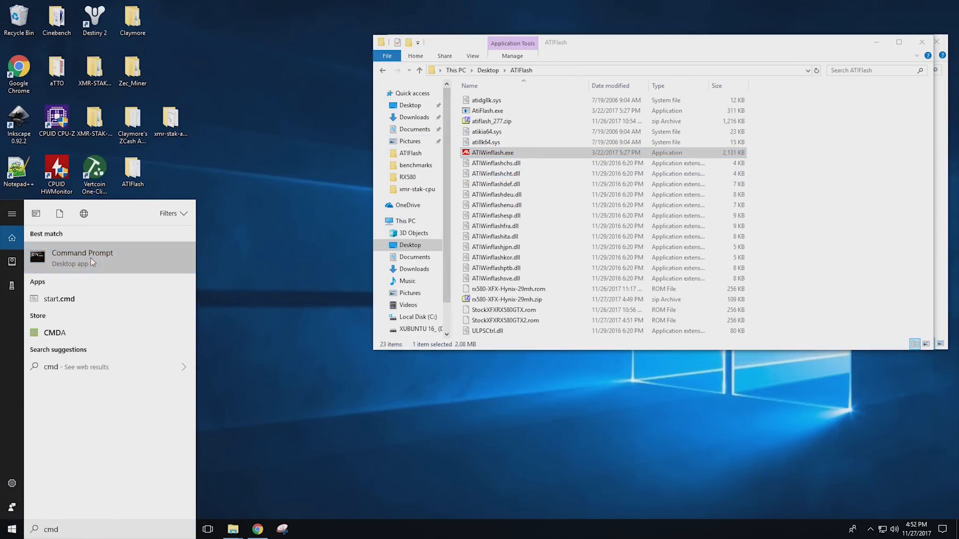
{"action": "left_click", "coordinate": [82, 252]}
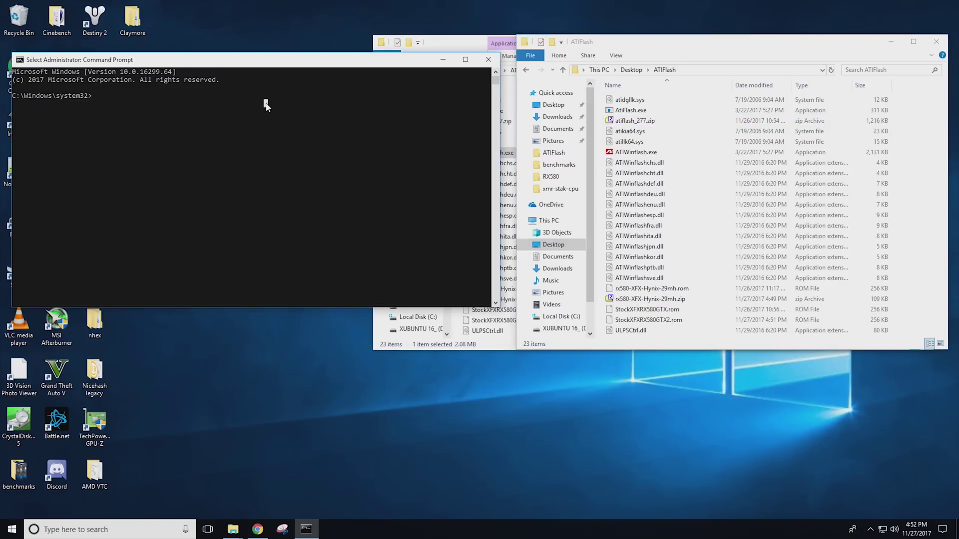
Change directory to C:\Users\blindrun\Desktop\ATIFlash and list its files with dir
{"action": "type", "text": "cd"}
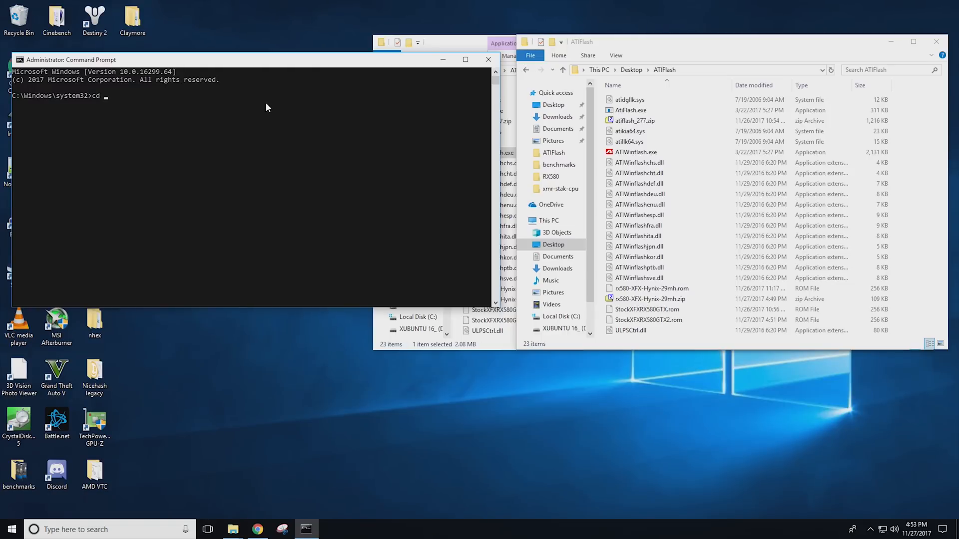
{"action": "left_click", "coordinate": [717, 70]}
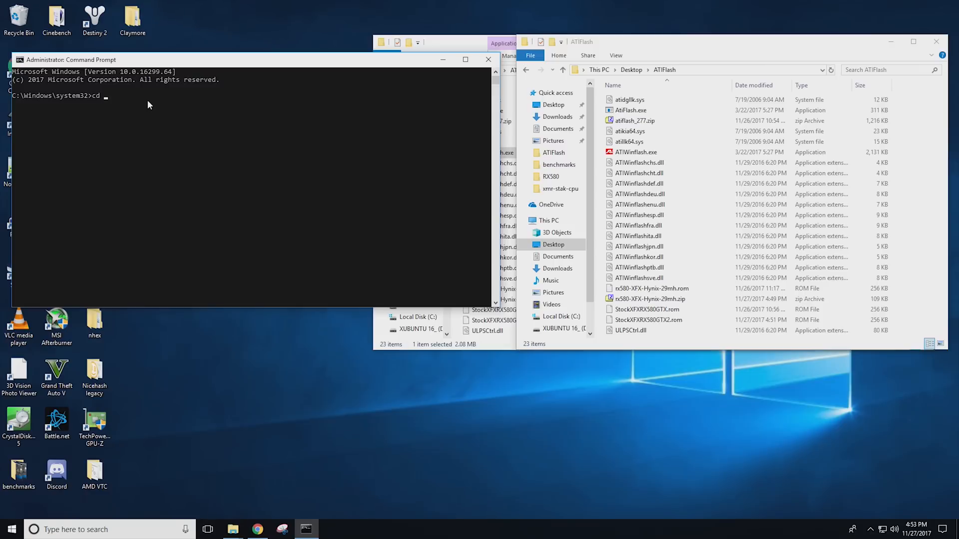
{"action": "type", "text": "C:\\Users\\blindrun\\Desktop\\ATIFlash"}
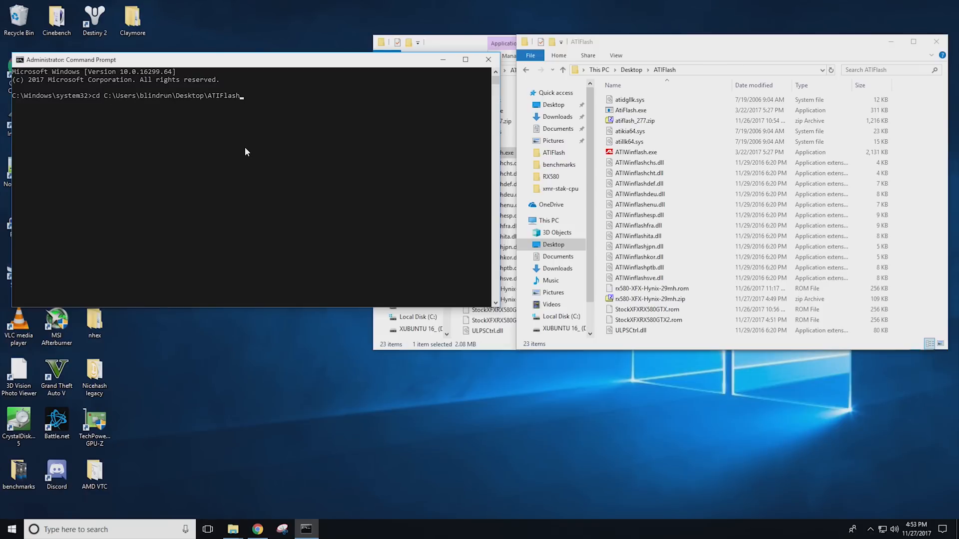
{"action": "type", "text": "dir"}
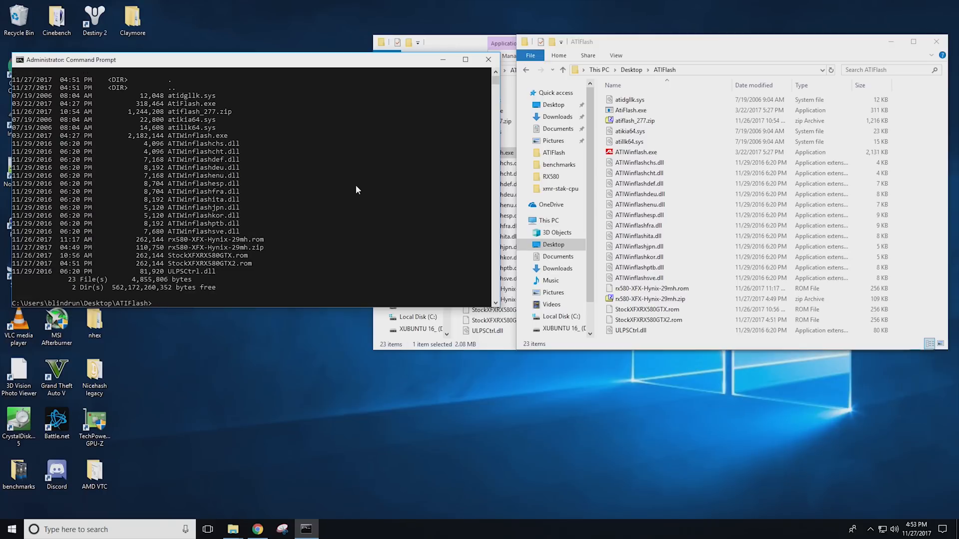
{"action": "left_click", "coordinate": [257, 528]}
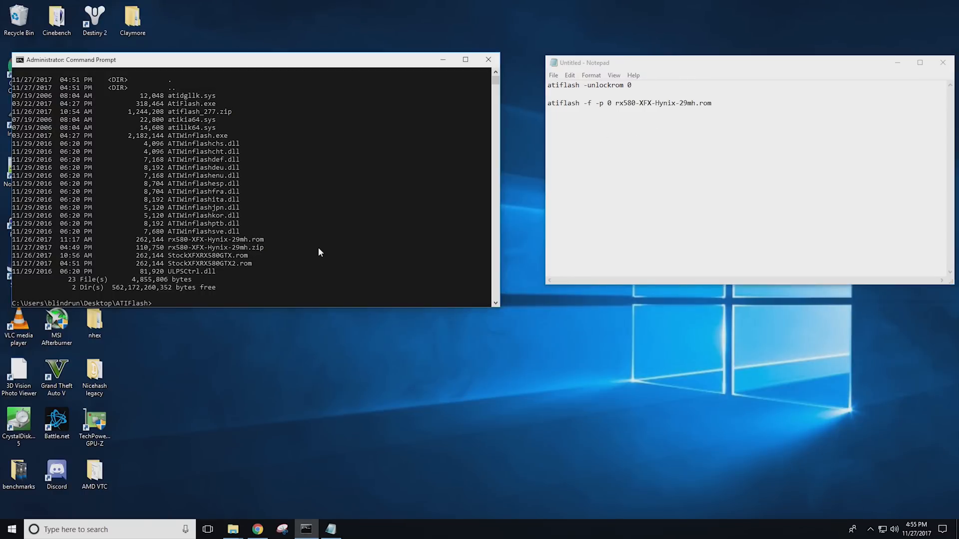
Copy the atiflash -unlockrom 0 command from the Notepad notes
{"action": "right_click", "coordinate": [589, 85]}
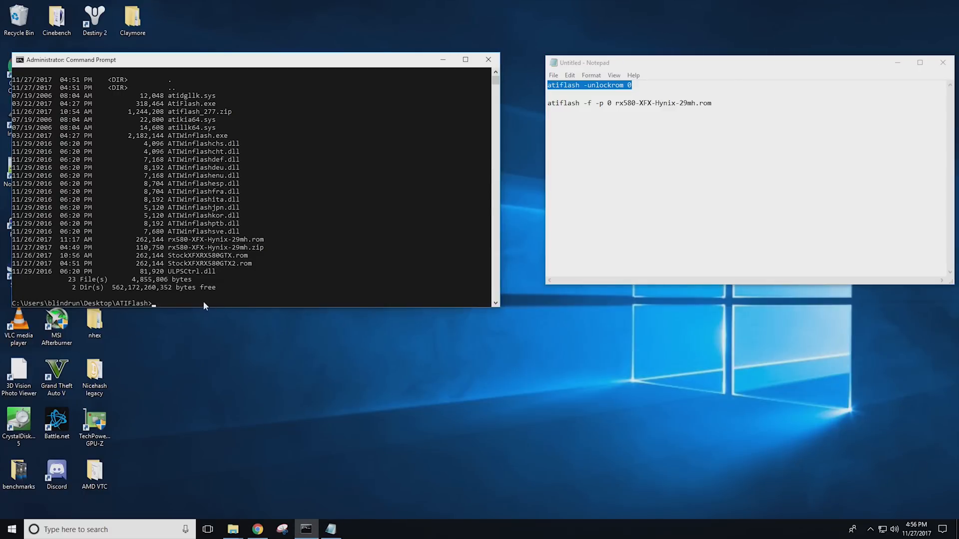
Run atiflash -unlockrom 0 until ROM Unlocked is reported, then grab the flash command from Notepad
{"action": "type", "text": "atiflash -unlockrom 0"}
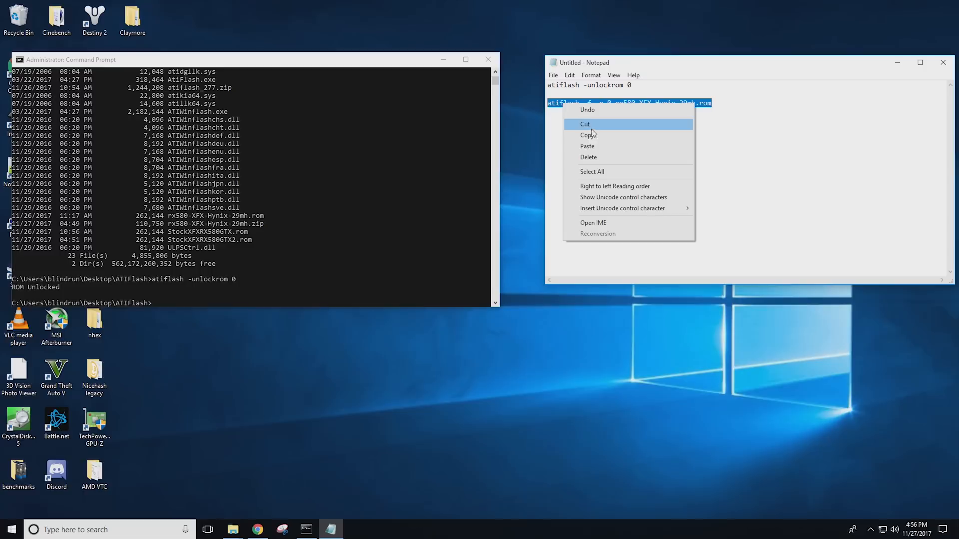
{"action": "left_click", "coordinate": [586, 135]}
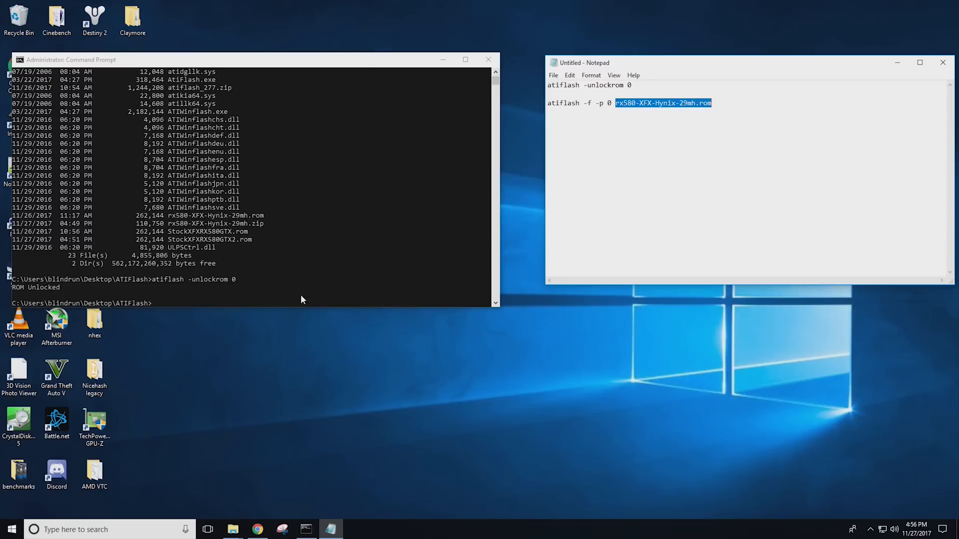
{"action": "mouse_move", "coordinate": [300, 291]}
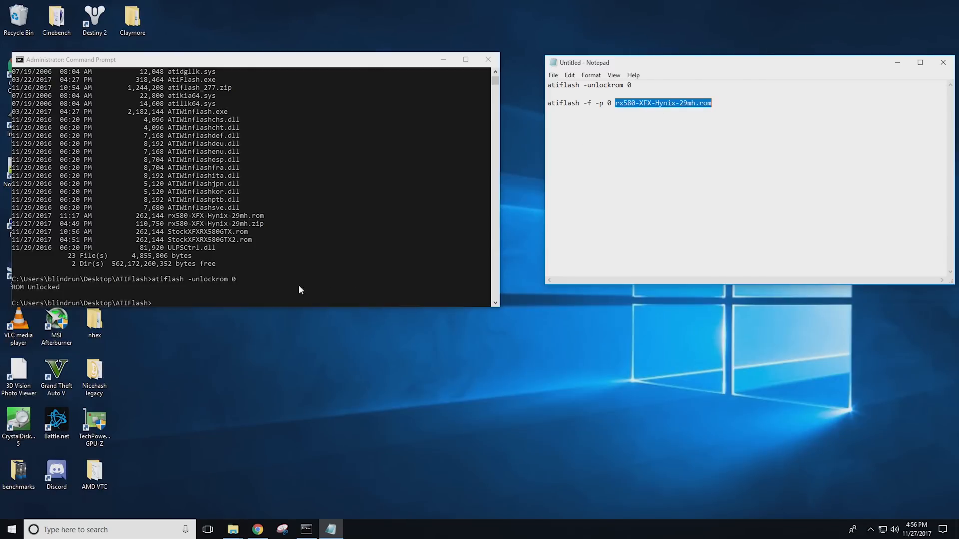
{"action": "mouse_move", "coordinate": [299, 302]}
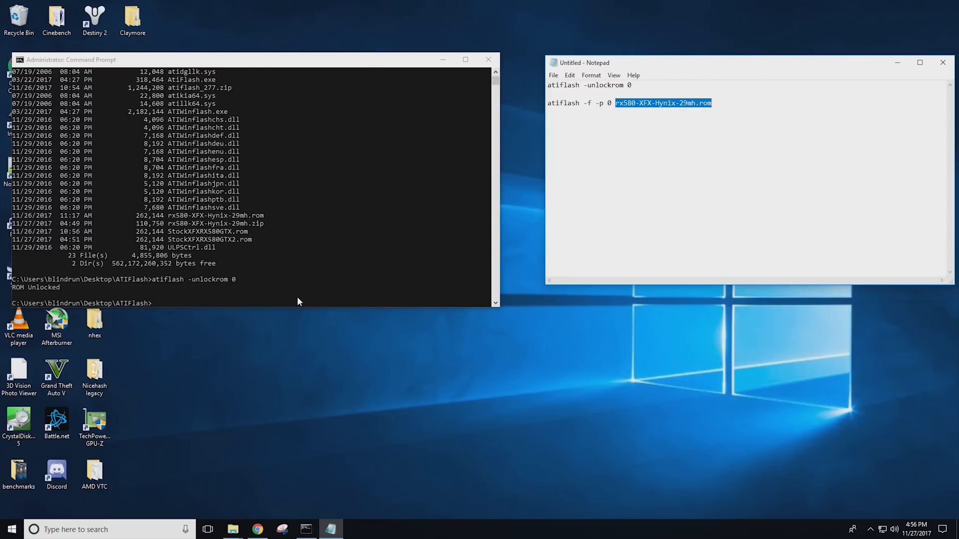
{"action": "mouse_move", "coordinate": [226, 303]}
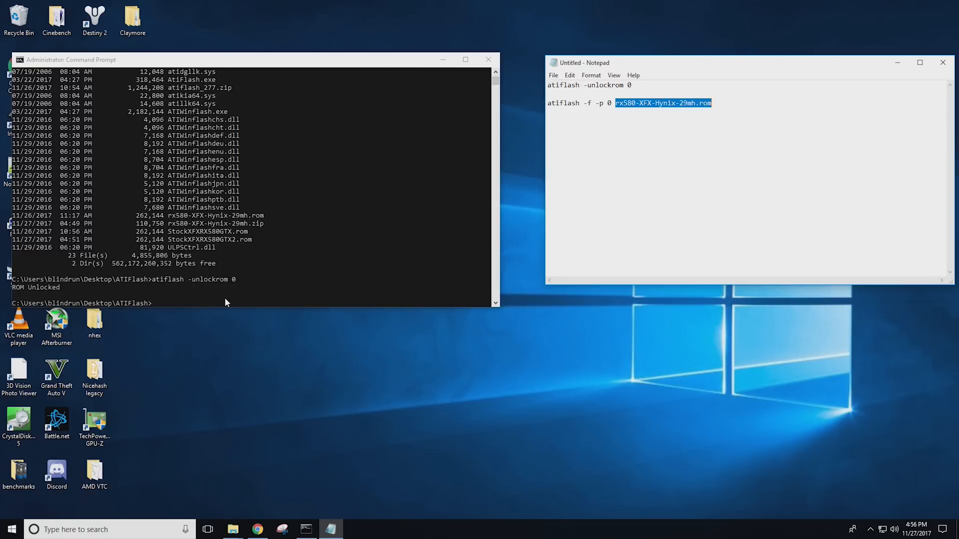
Flash rx580-XFX-Hynix-29mh.rom with atiflash -f -p 0, then restart via shutdown /r and dismiss the warning
{"action": "right_click", "coordinate": [661, 105]}
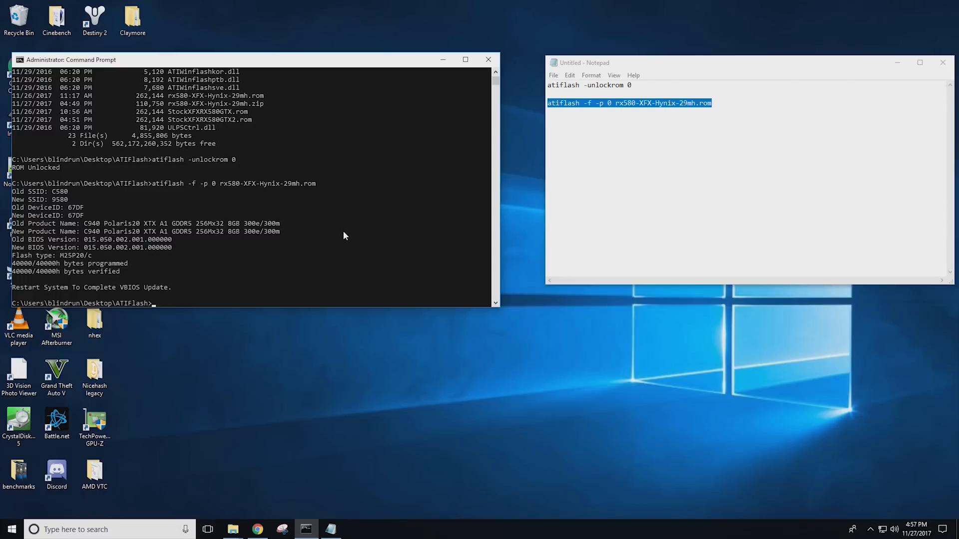
{"action": "type", "text": "shut"}
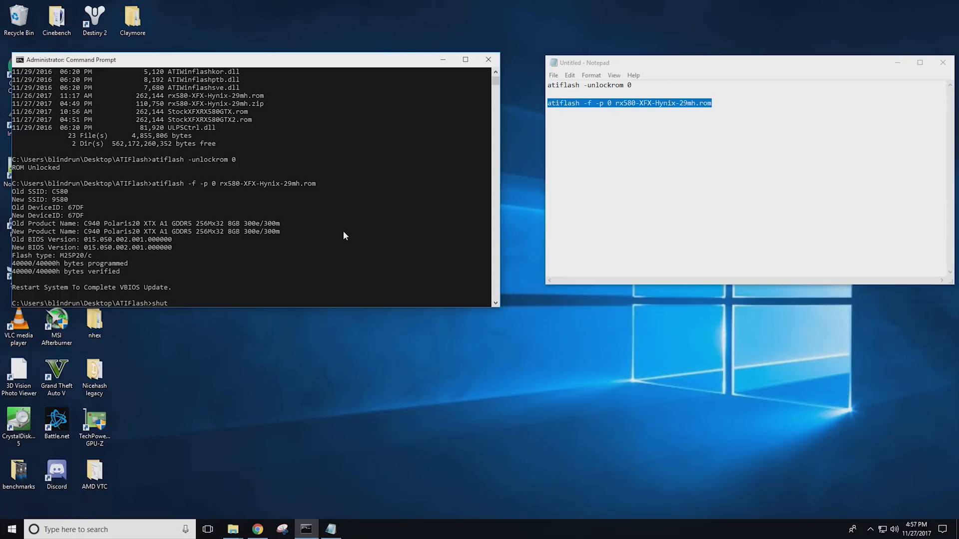
{"action": "type", "text": "down /r"}
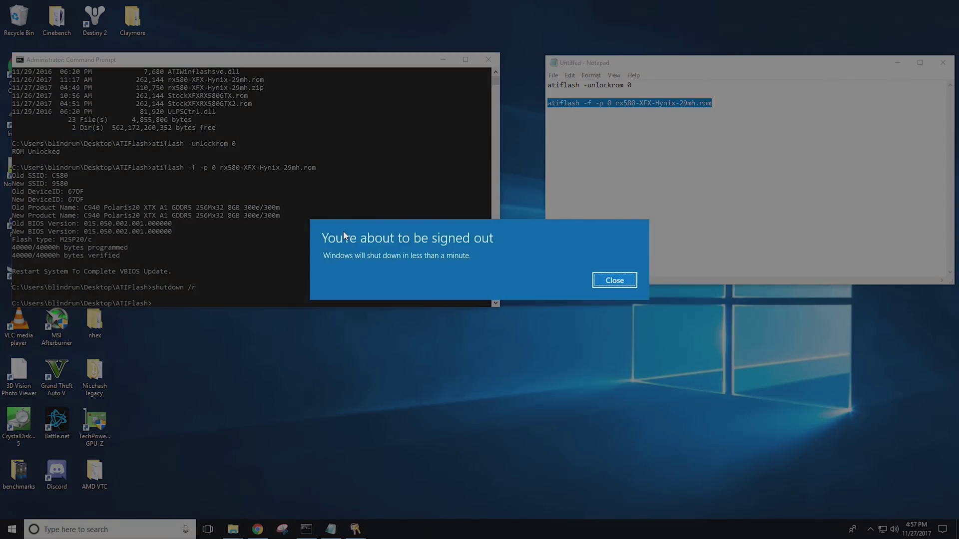
{"action": "left_click", "coordinate": [615, 280]}
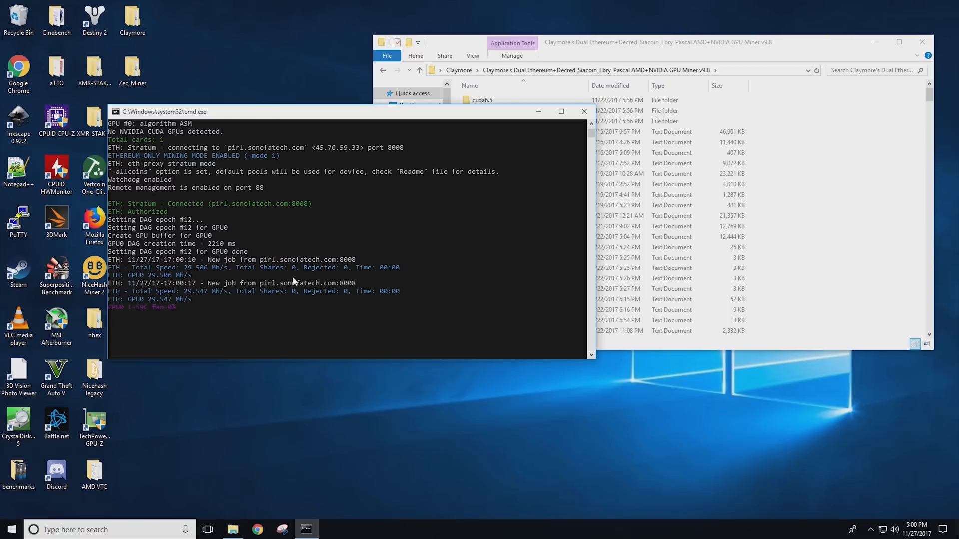
{"action": "mouse_move", "coordinate": [275, 298]}
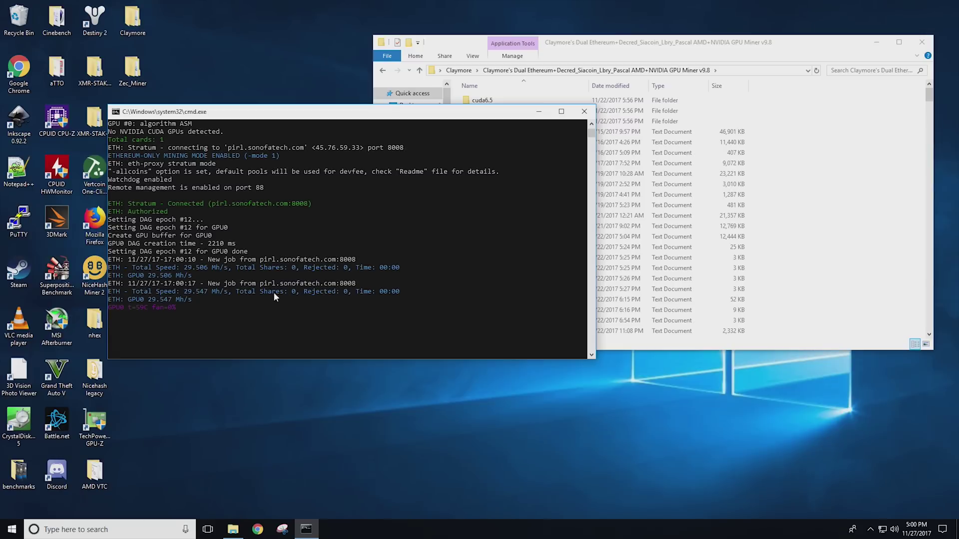
{"action": "mouse_move", "coordinate": [275, 312]}
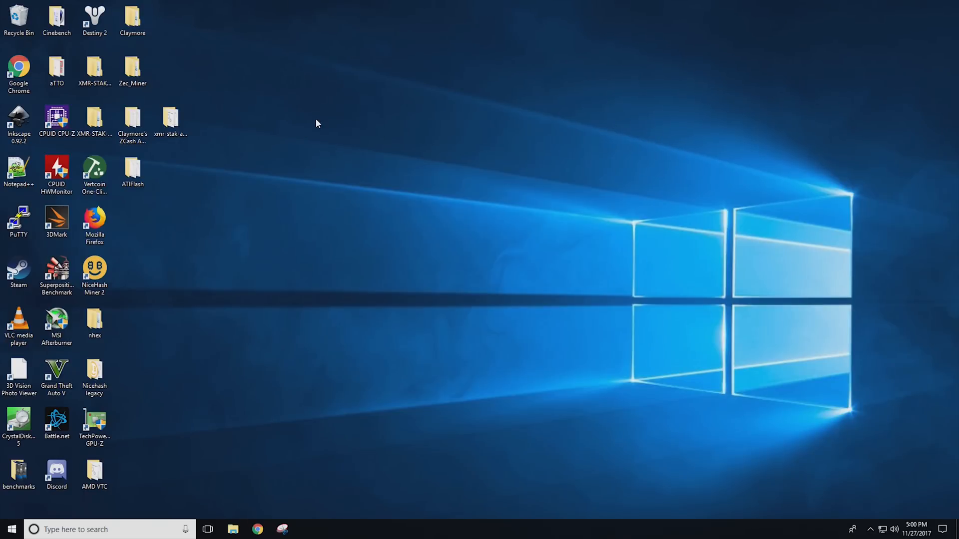
{"action": "mouse_move", "coordinate": [319, 136]}
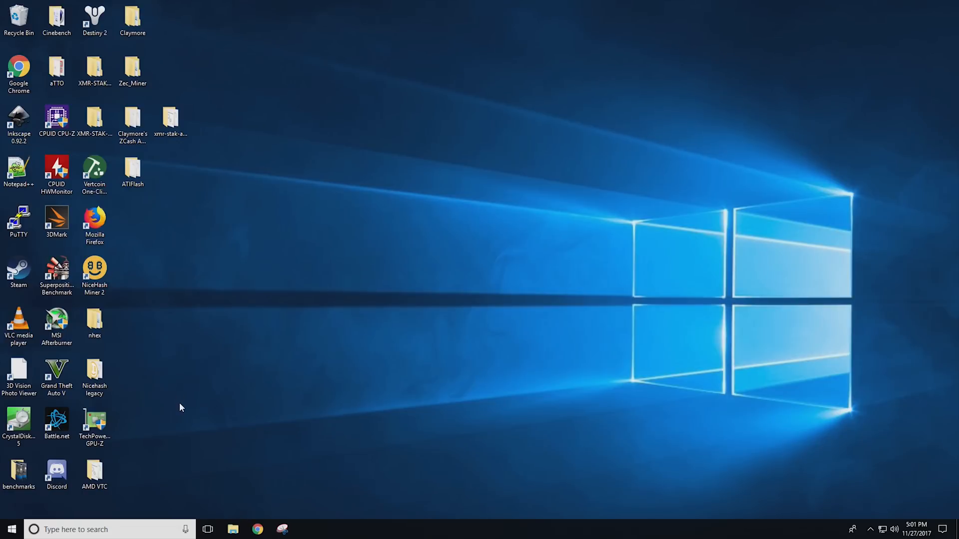
{"action": "mouse_move", "coordinate": [317, 124]}
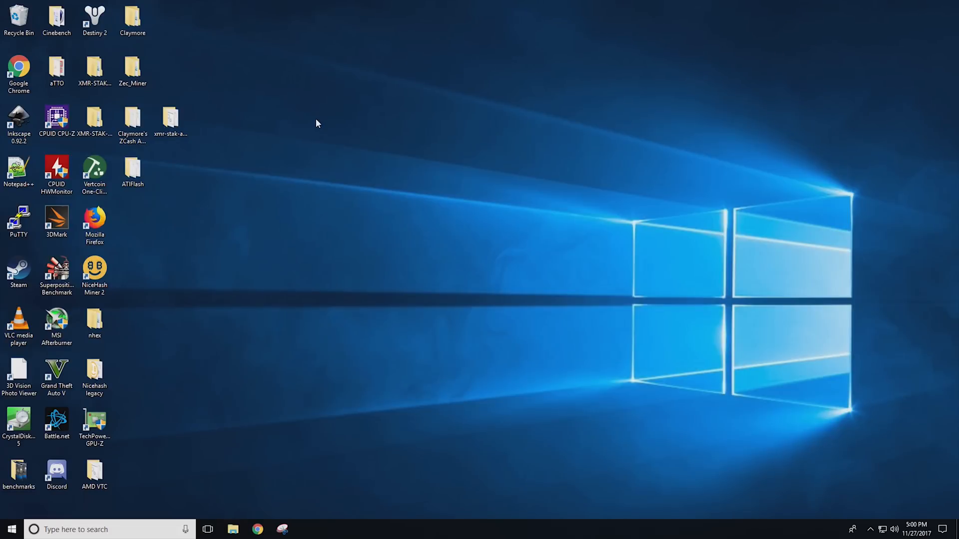
{"action": "mouse_move", "coordinate": [320, 137]}
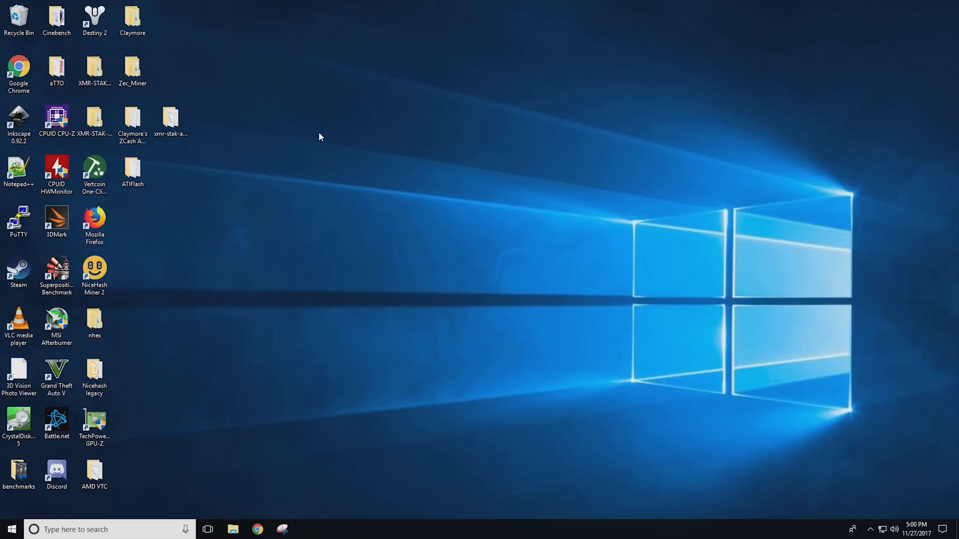
{"action": "mouse_move", "coordinate": [182, 407]}
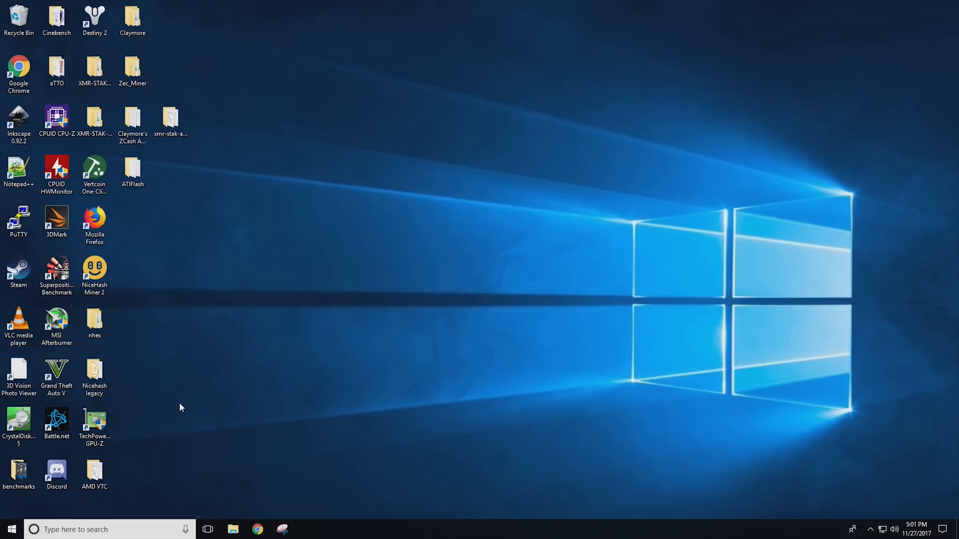
Launch SRBPolaris.exe from the Downloads folder in File Explorer
{"action": "left_click", "coordinate": [234, 529]}
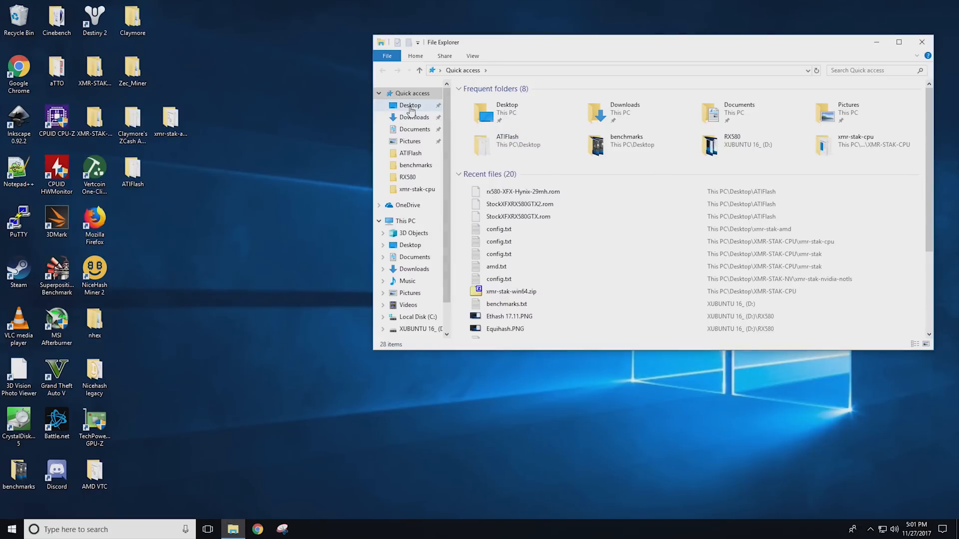
{"action": "left_click", "coordinate": [415, 117]}
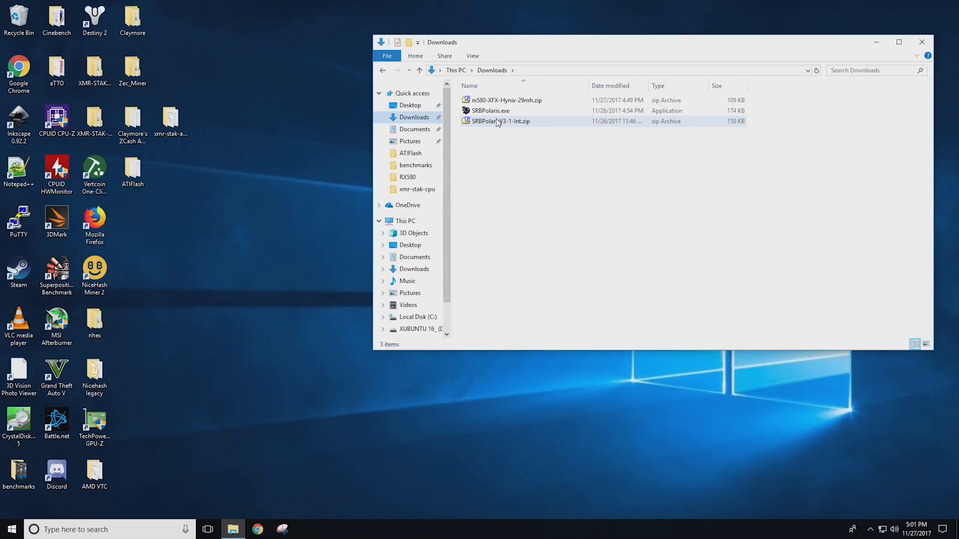
{"action": "mouse_move", "coordinate": [499, 122]}
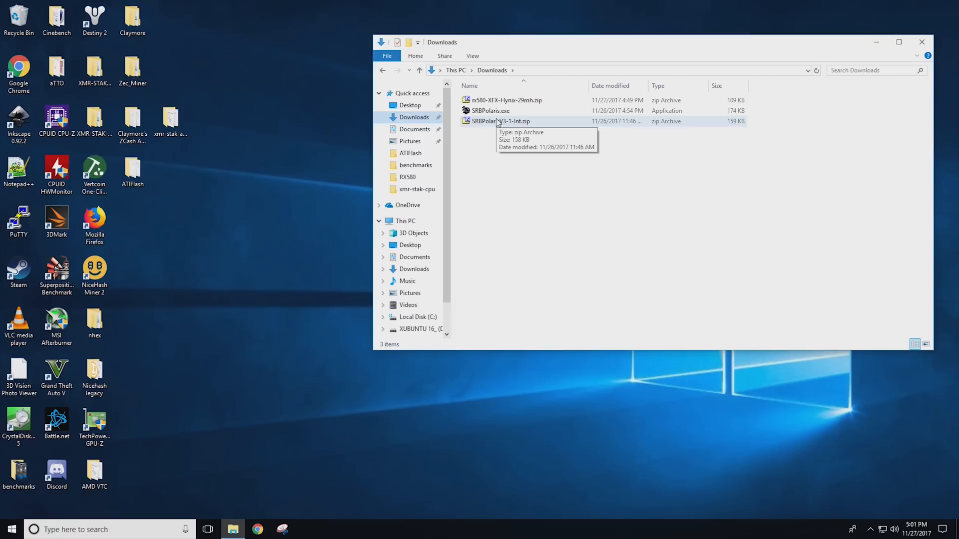
{"action": "mouse_move", "coordinate": [498, 113]}
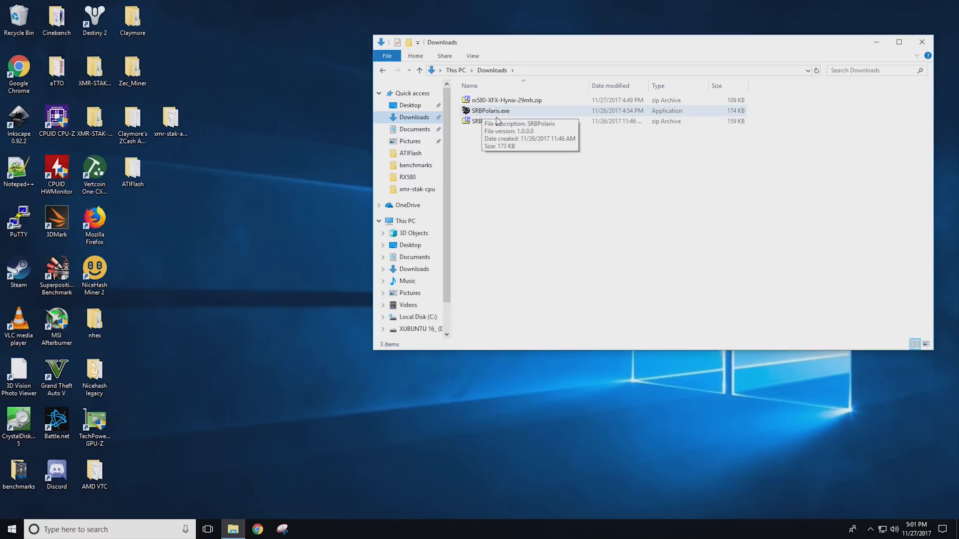
{"action": "mouse_move", "coordinate": [499, 125]}
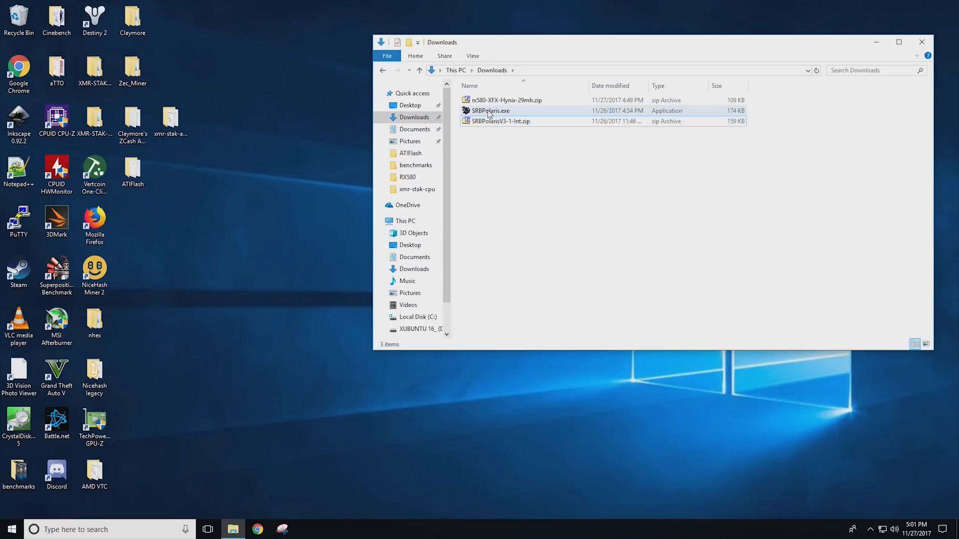
{"action": "double_click", "coordinate": [490, 110]}
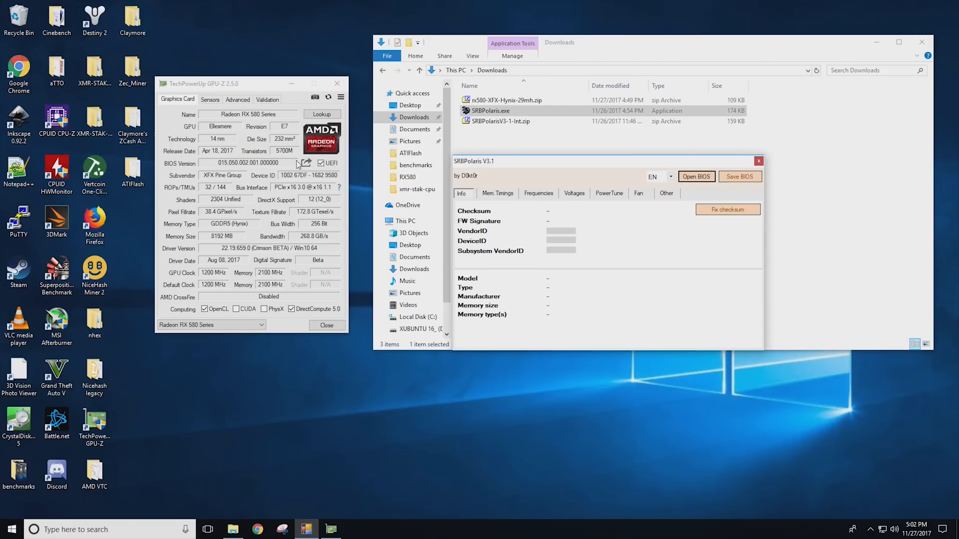
{"action": "mouse_move", "coordinate": [308, 165]}
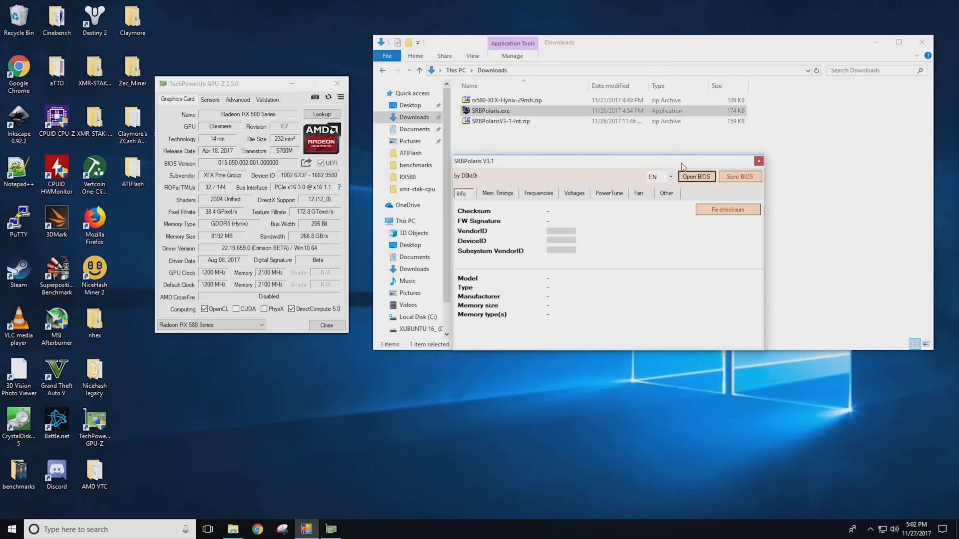
Load StockXFXRX580GTX2.rom from the ATIFlash folder so its Samsung timing straps appear
{"action": "left_click", "coordinate": [696, 175]}
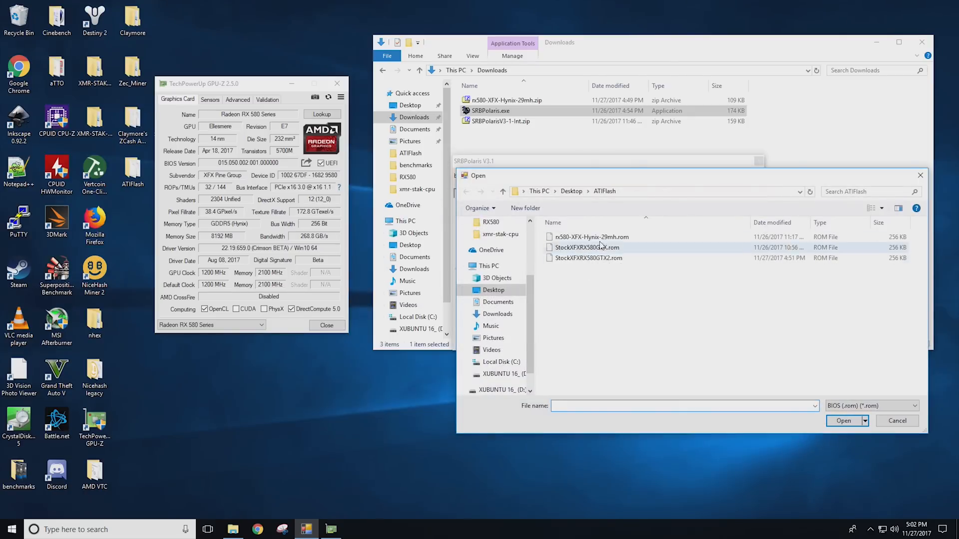
{"action": "left_click", "coordinate": [587, 258]}
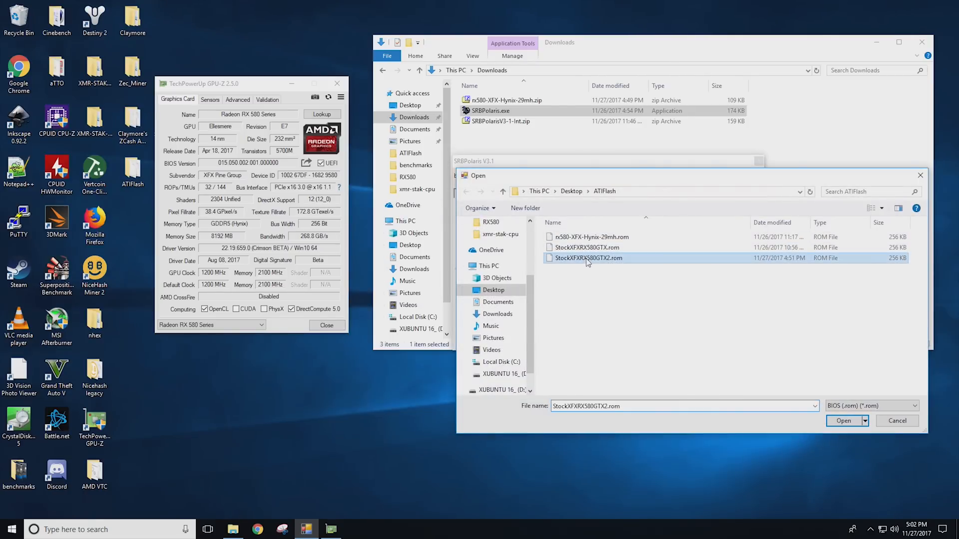
{"action": "mouse_move", "coordinate": [833, 432]}
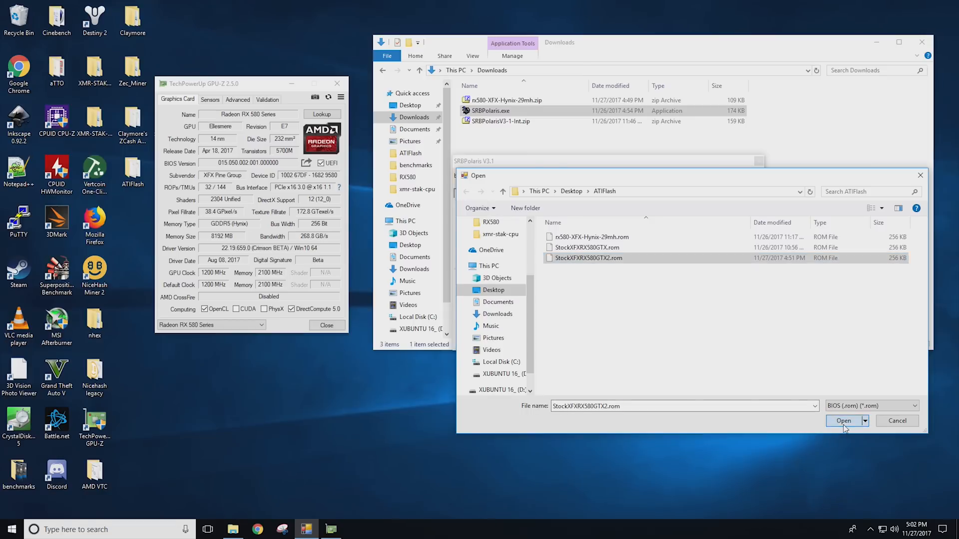
{"action": "left_click", "coordinate": [844, 421]}
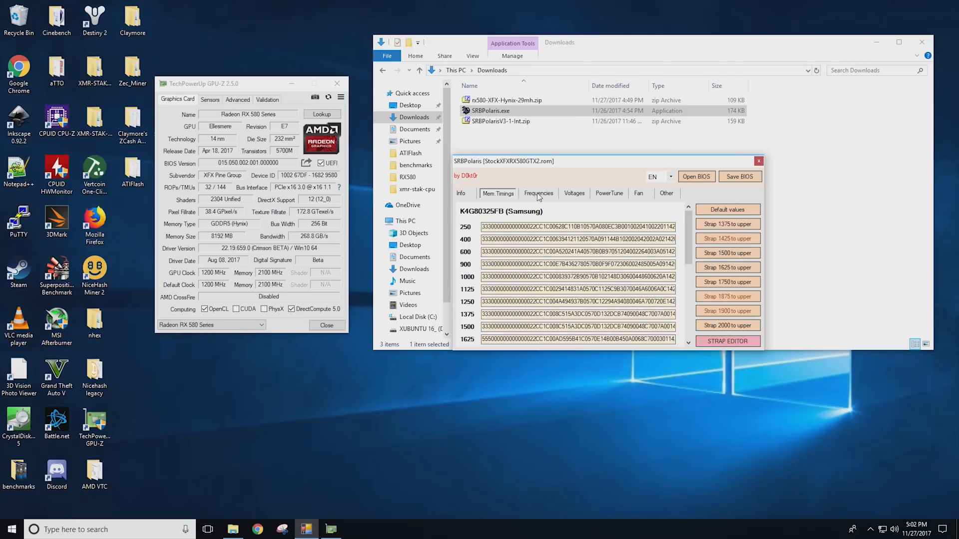
Check the Other tab, return to Mem Timings and send the 250 strap to the strap editor
{"action": "left_click", "coordinate": [574, 194]}
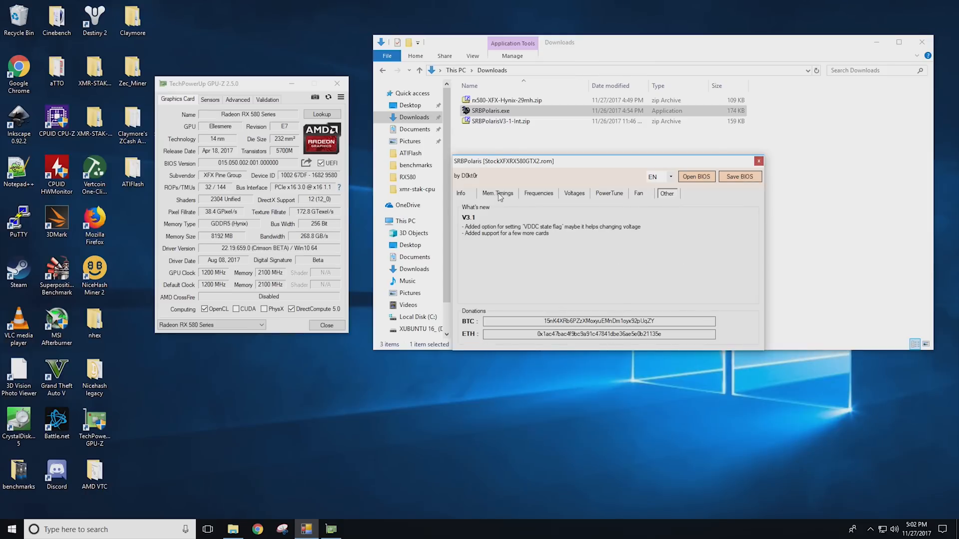
{"action": "left_click", "coordinate": [497, 193]}
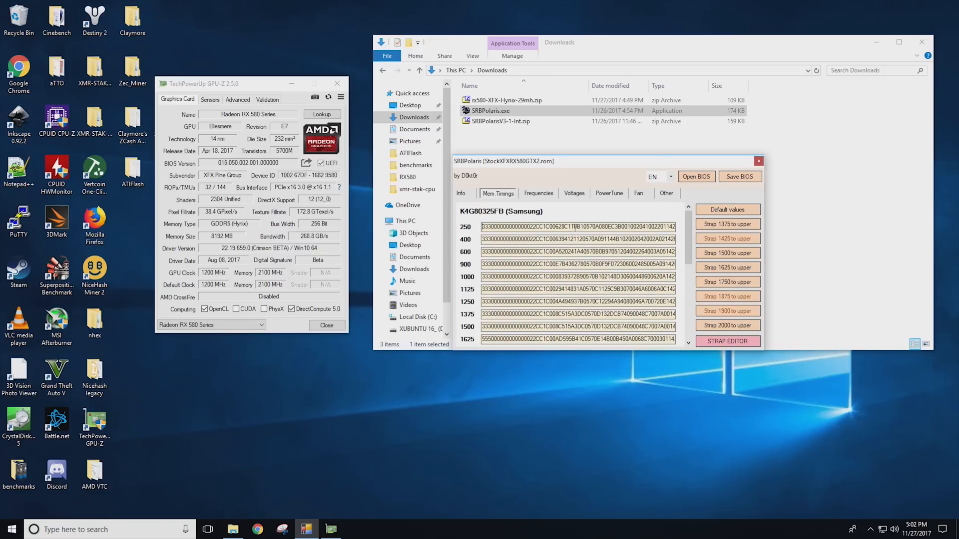
{"action": "left_click", "coordinate": [727, 341]}
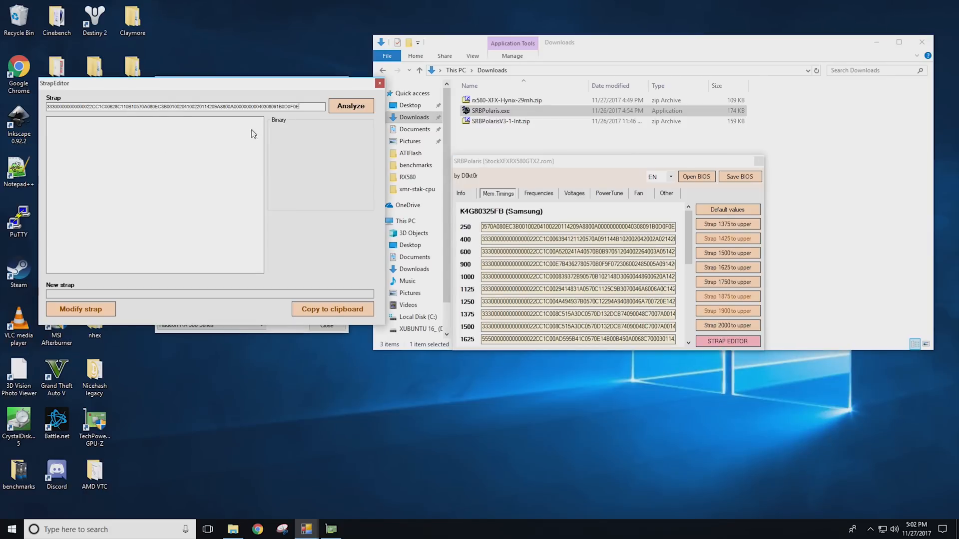
Analyze the 250 strap into its timing fields, review them, and close the StrapEditor window
{"action": "left_click", "coordinate": [350, 106]}
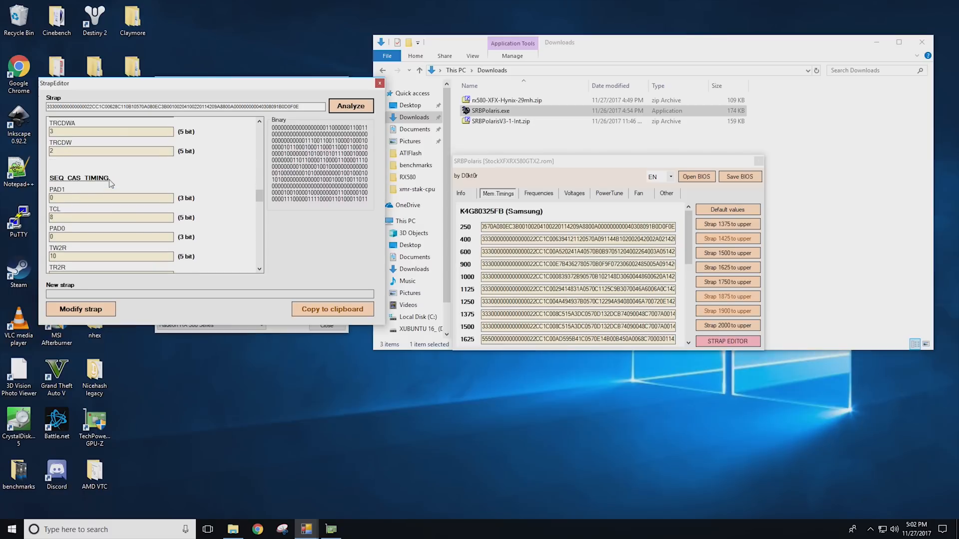
{"action": "scroll", "scroll_direction": "down", "scroll_amount": 3}
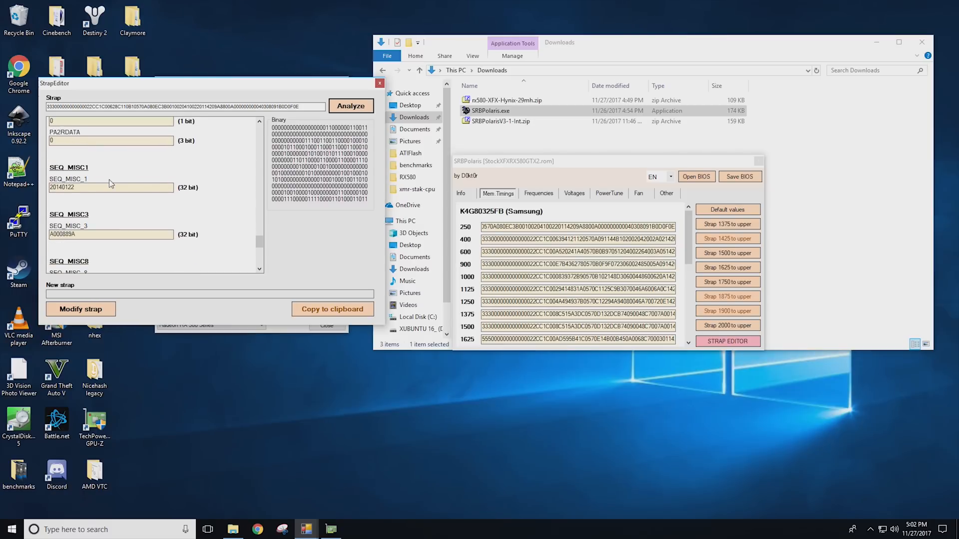
{"action": "scroll", "scroll_direction": "down", "scroll_amount": 3}
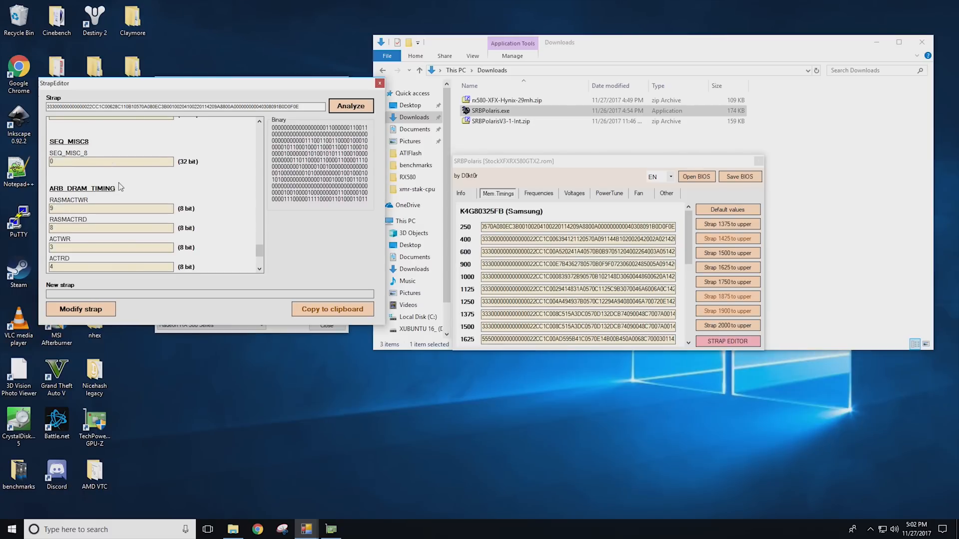
{"action": "scroll", "scroll_direction": "down", "scroll_amount": 3}
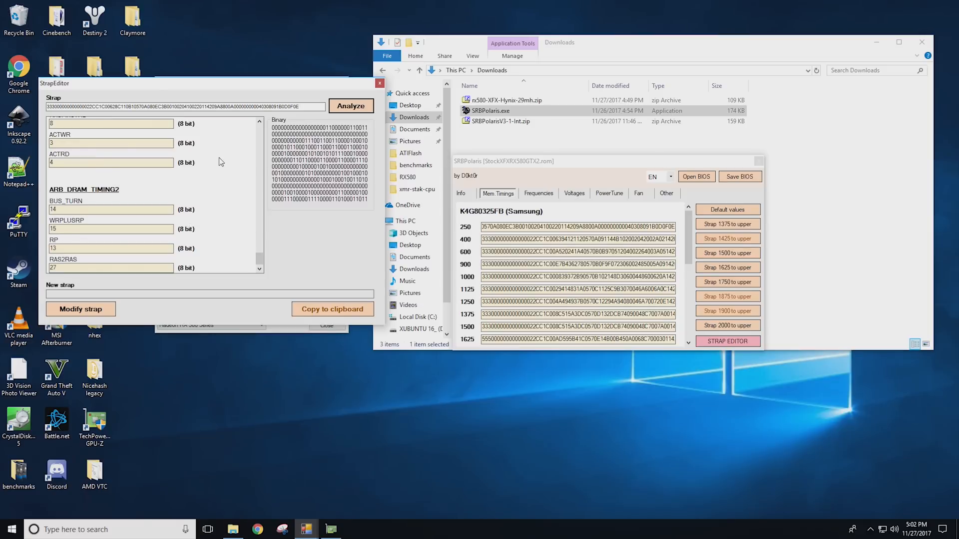
{"action": "mouse_move", "coordinate": [231, 161]}
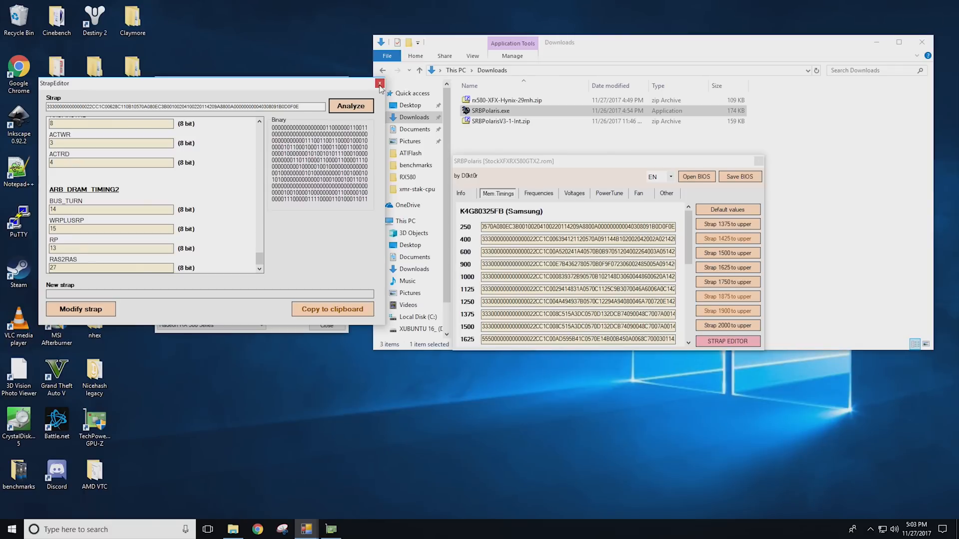
{"action": "left_click", "coordinate": [379, 83]}
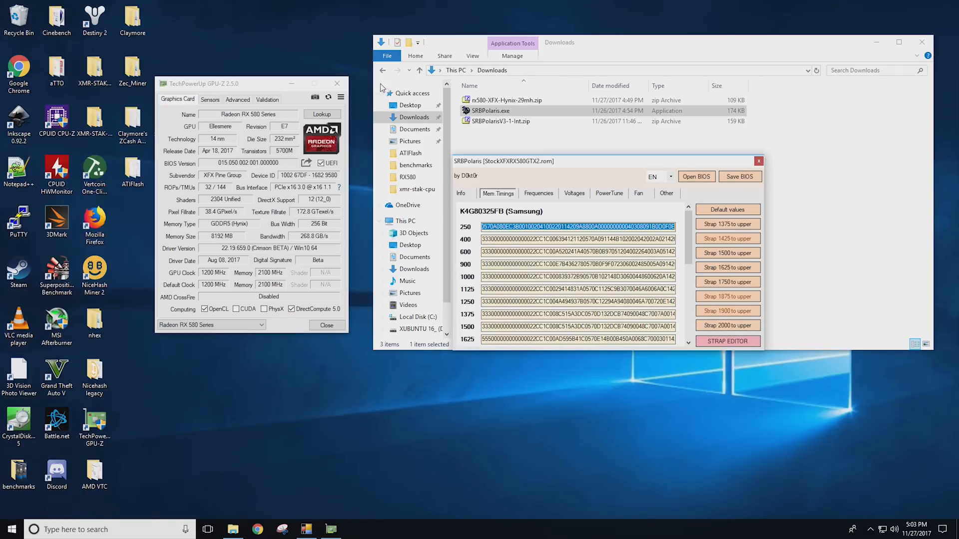